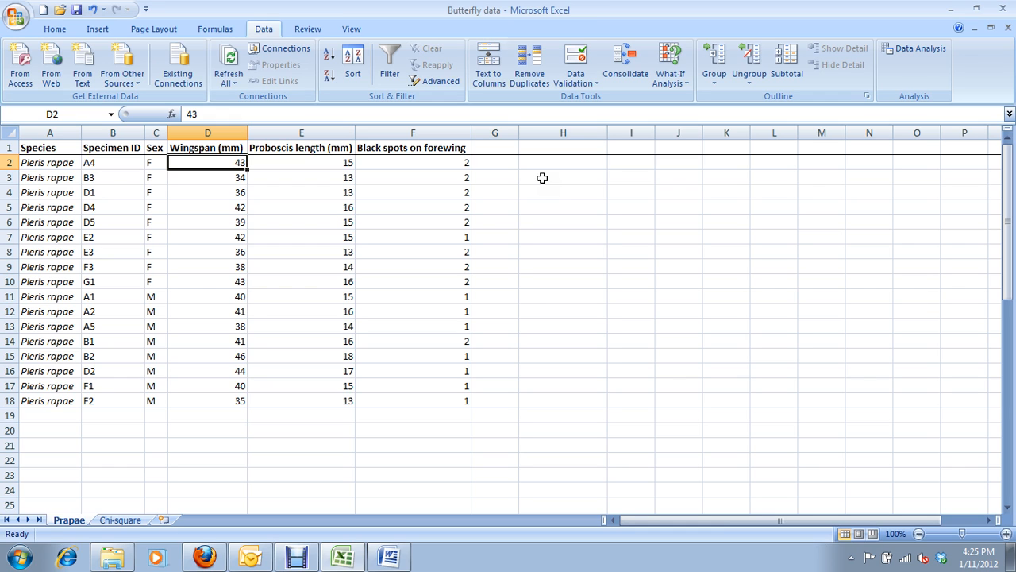
pyautogui.moveTo(549, 190)
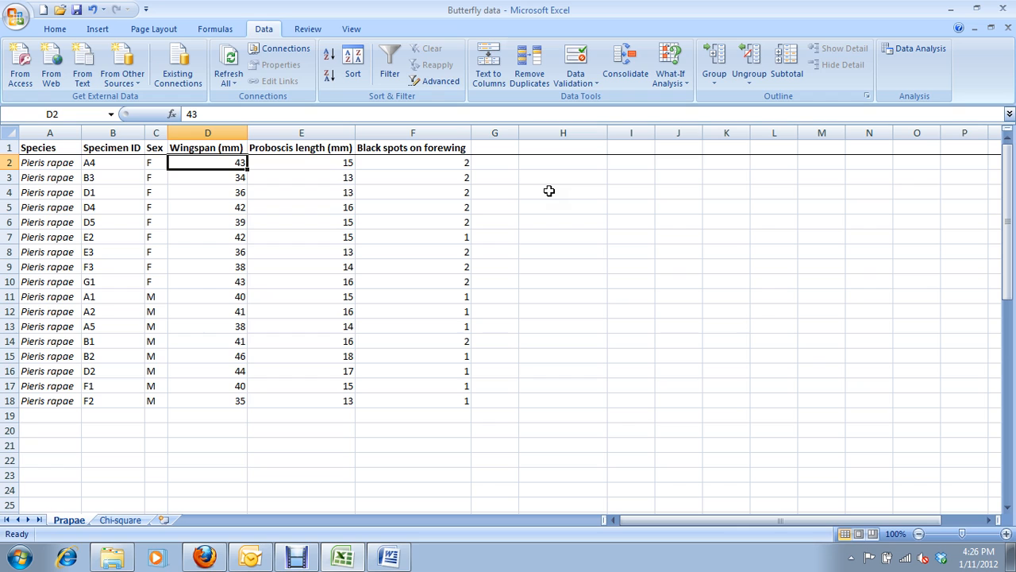
# Step: Review the Sex column and black spot counts of all specimens on the Prapae sheet
pyautogui.click(155, 134)
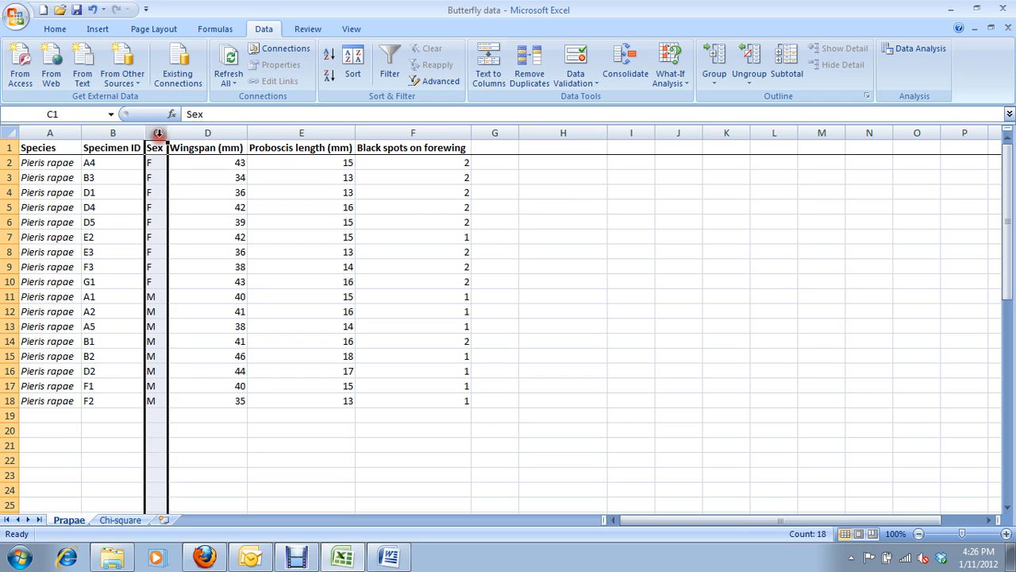
pyautogui.click(413, 133)
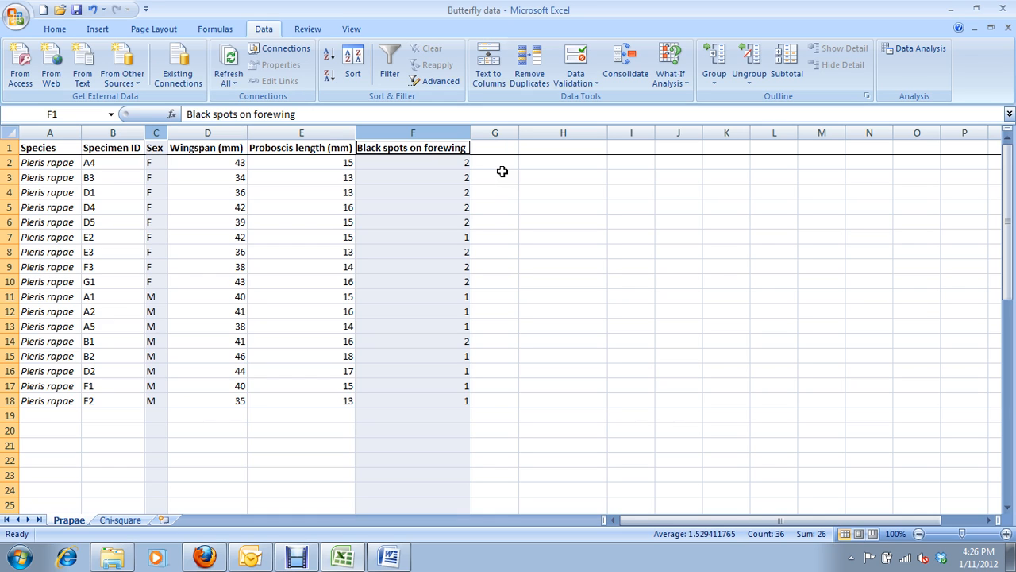
pyautogui.moveTo(473, 133)
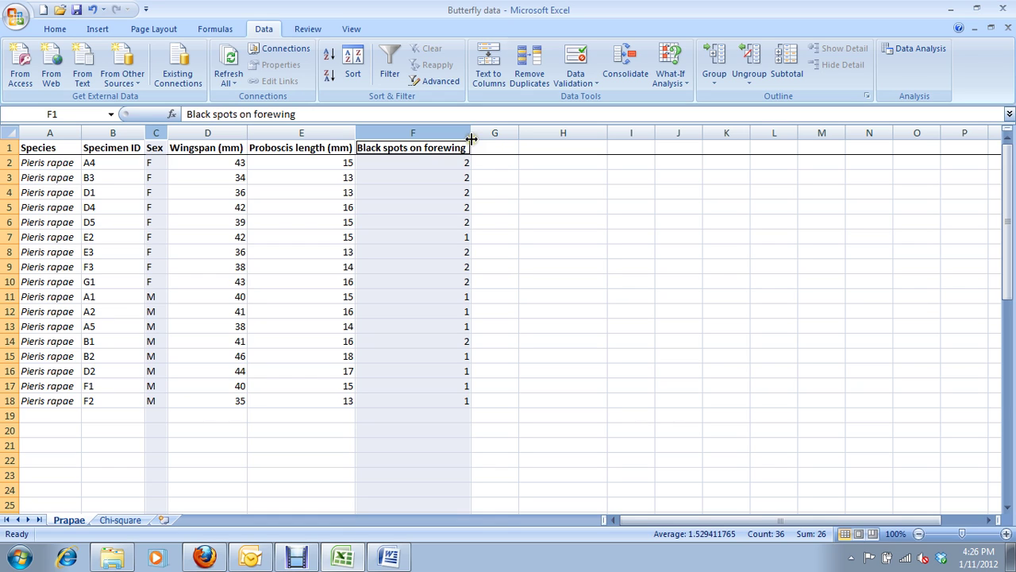
pyautogui.click(438, 162)
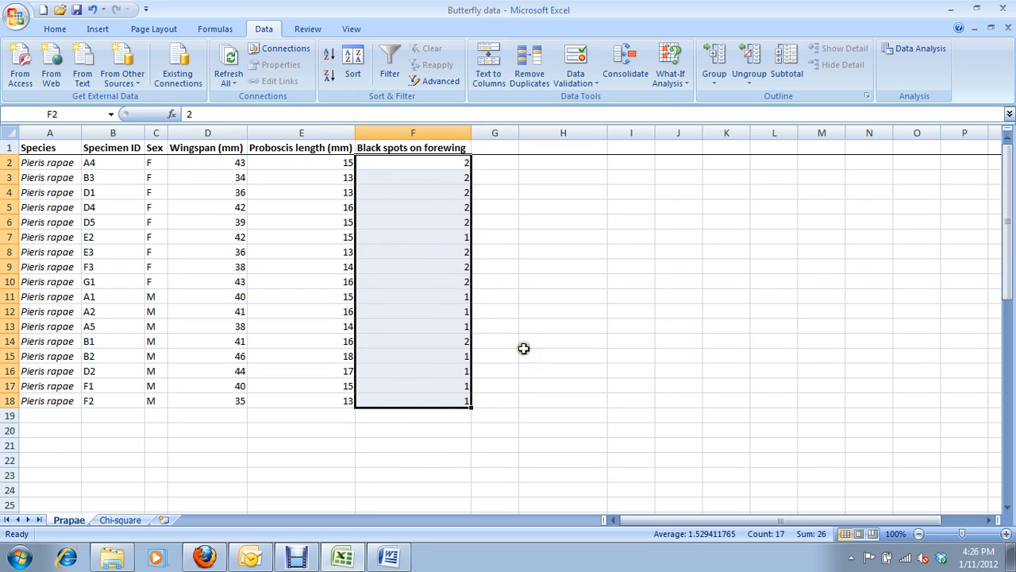
pyautogui.moveTo(517, 343)
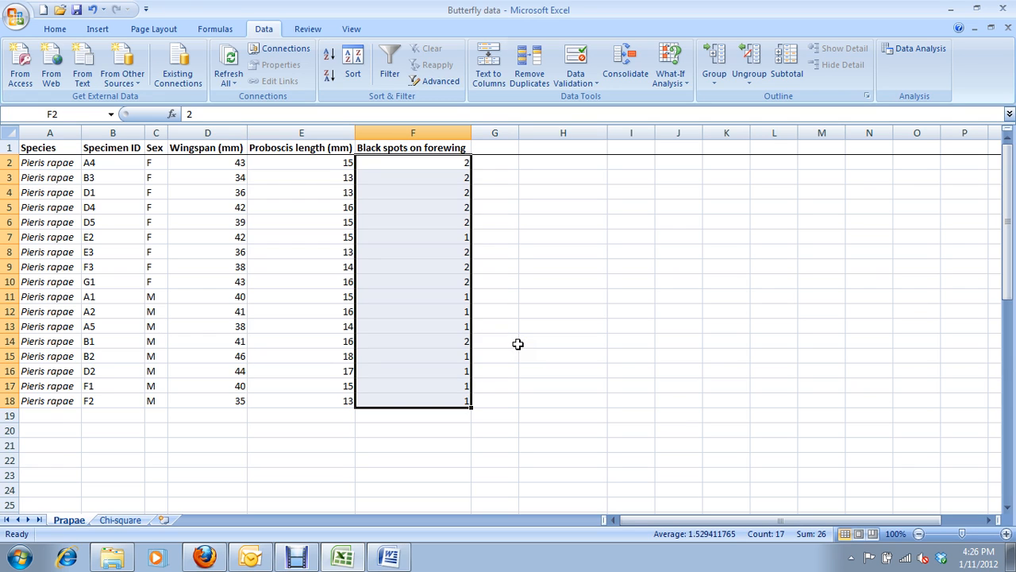
pyautogui.moveTo(452, 352)
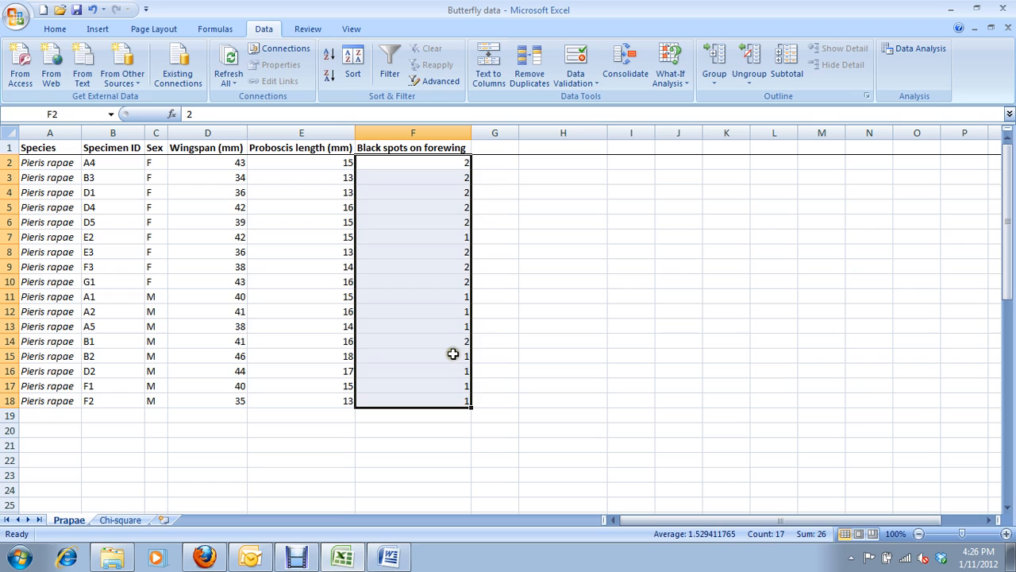
pyautogui.moveTo(514, 239)
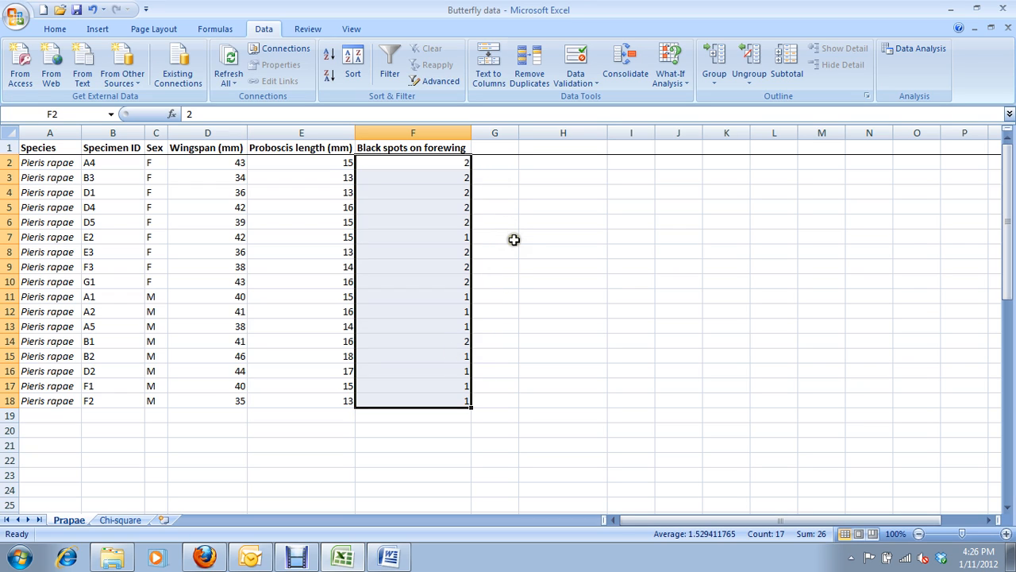
pyautogui.moveTo(515, 244)
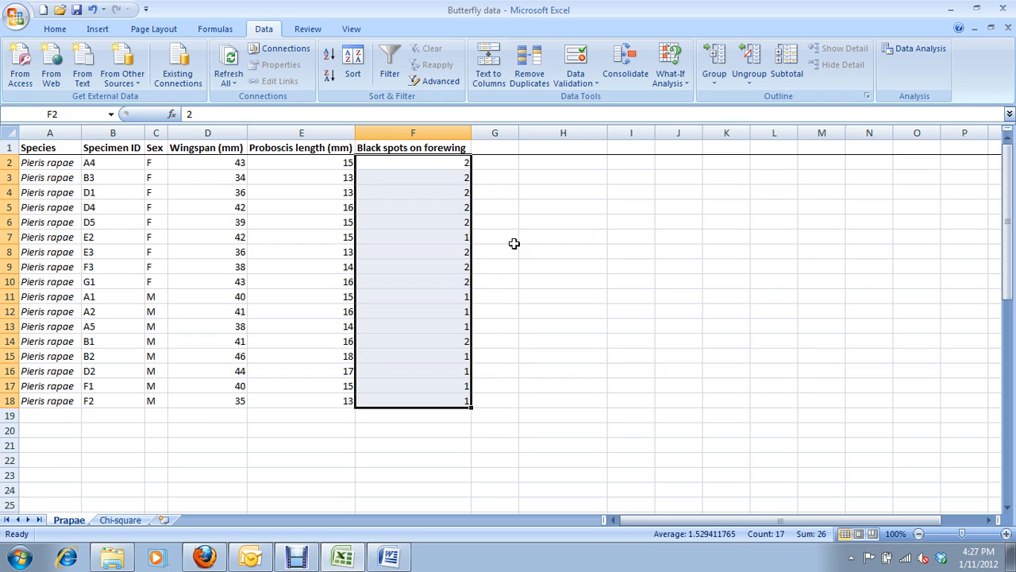
pyautogui.click(494, 162)
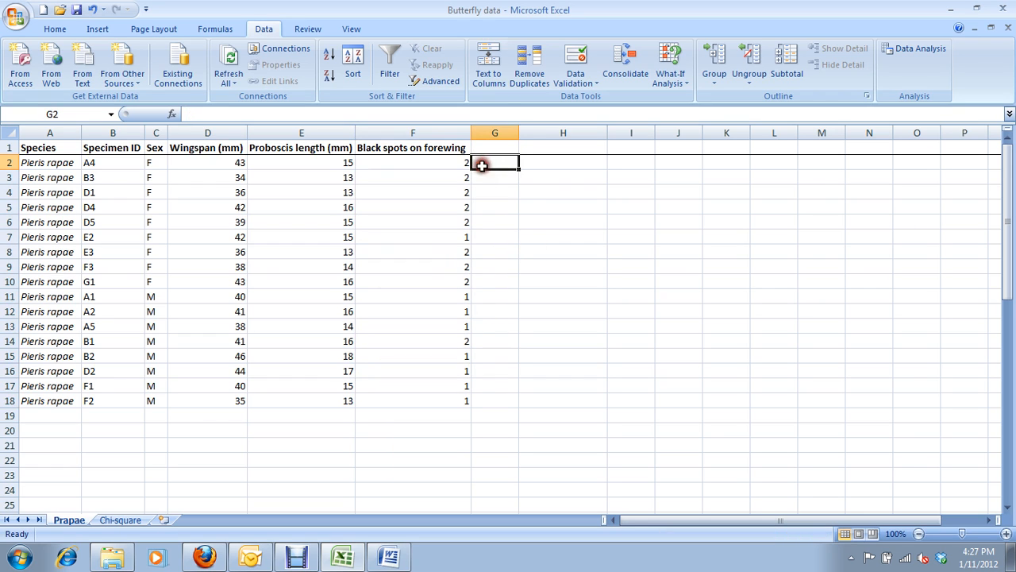
pyautogui.moveTo(141, 461)
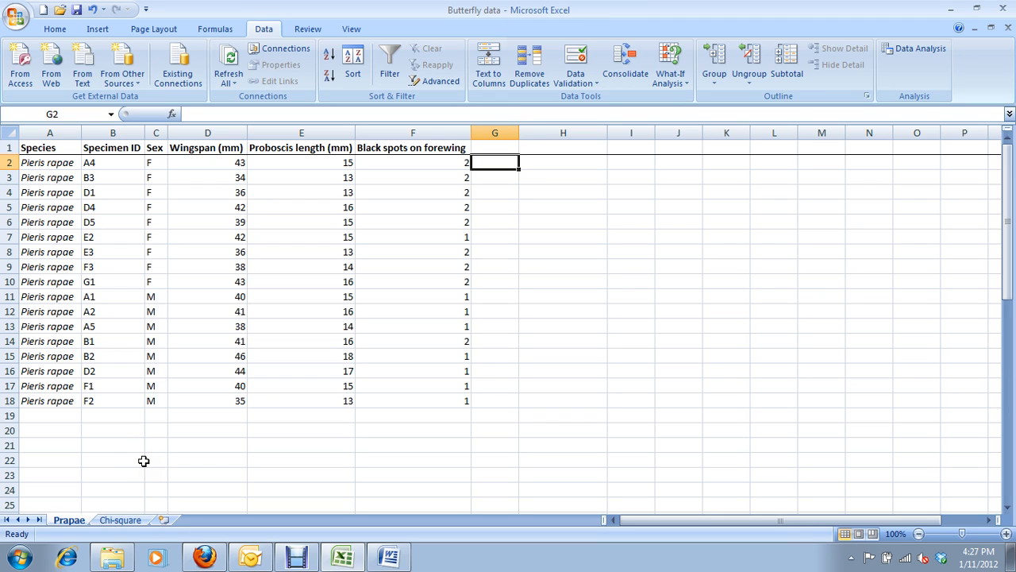
pyautogui.moveTo(157, 454)
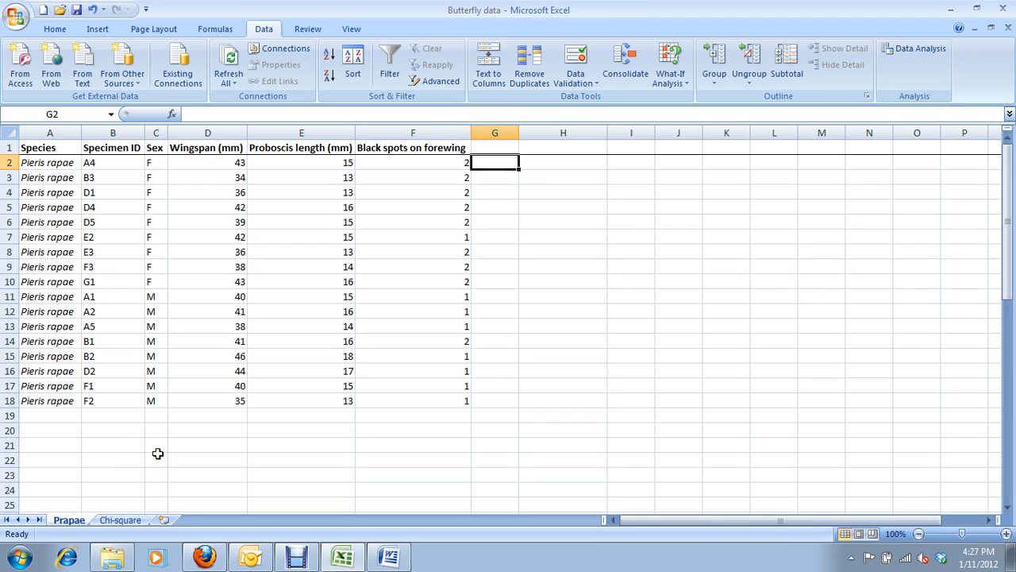
pyautogui.moveTo(434, 159)
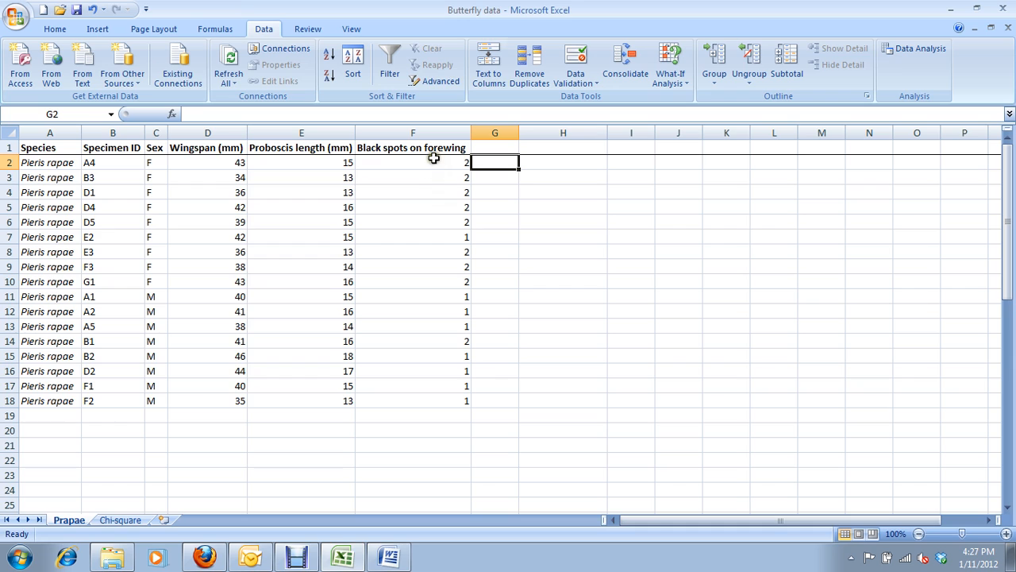
pyautogui.moveTo(430, 148)
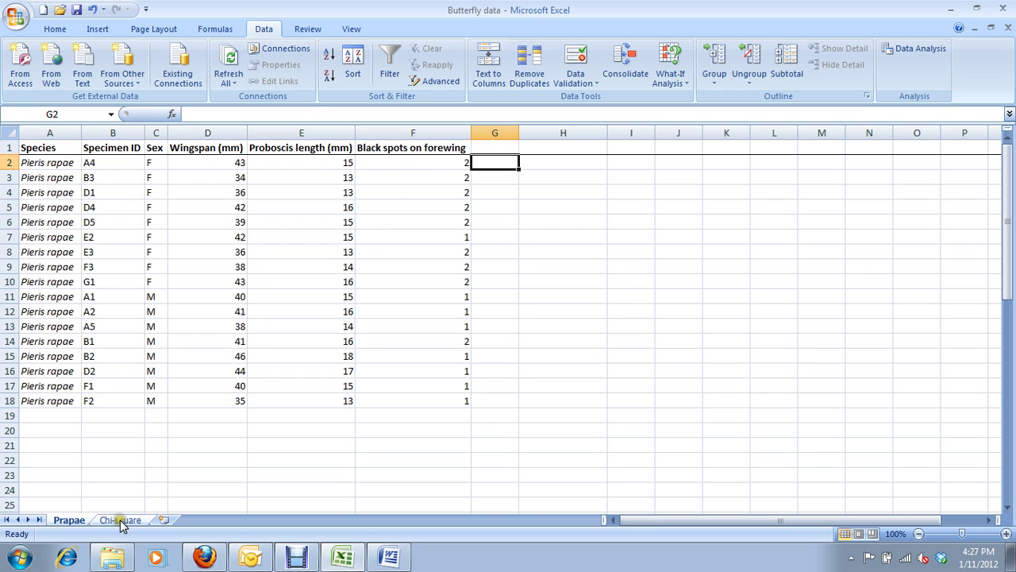
pyautogui.moveTo(143, 527)
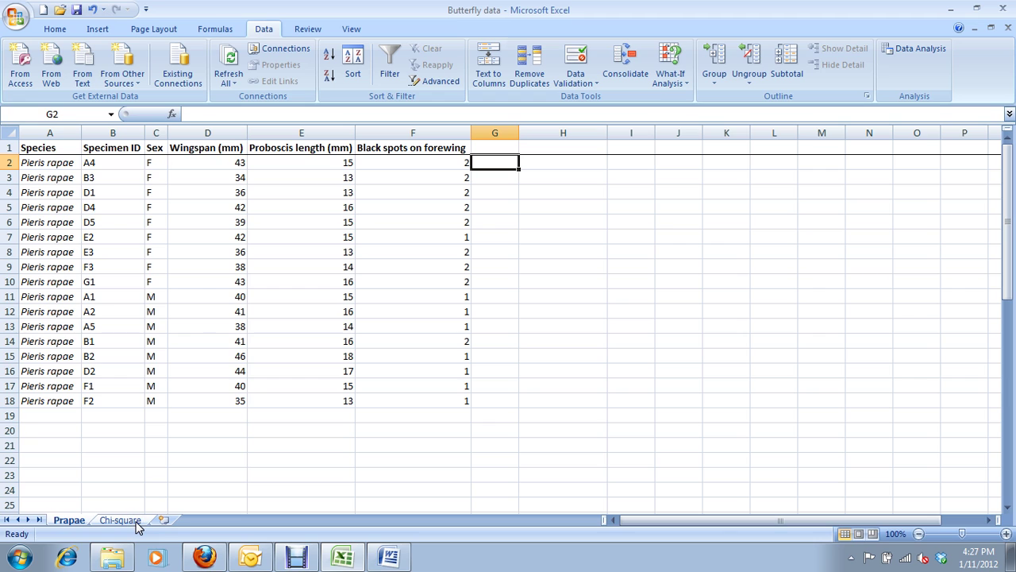
# Step: Switch to the Chi-square sheet and look over the empty observed count cells
pyautogui.click(120, 521)
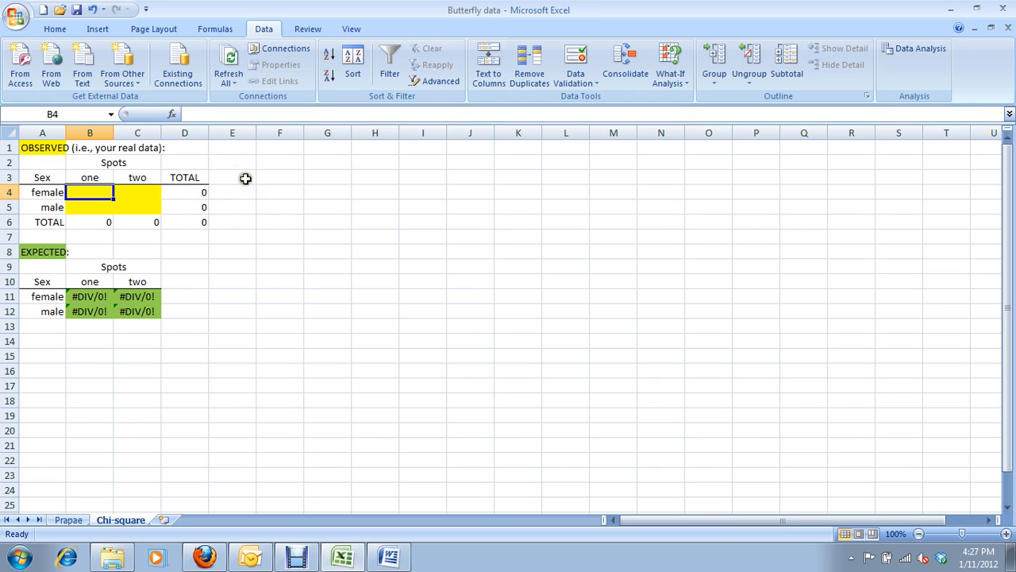
pyautogui.moveTo(63, 216)
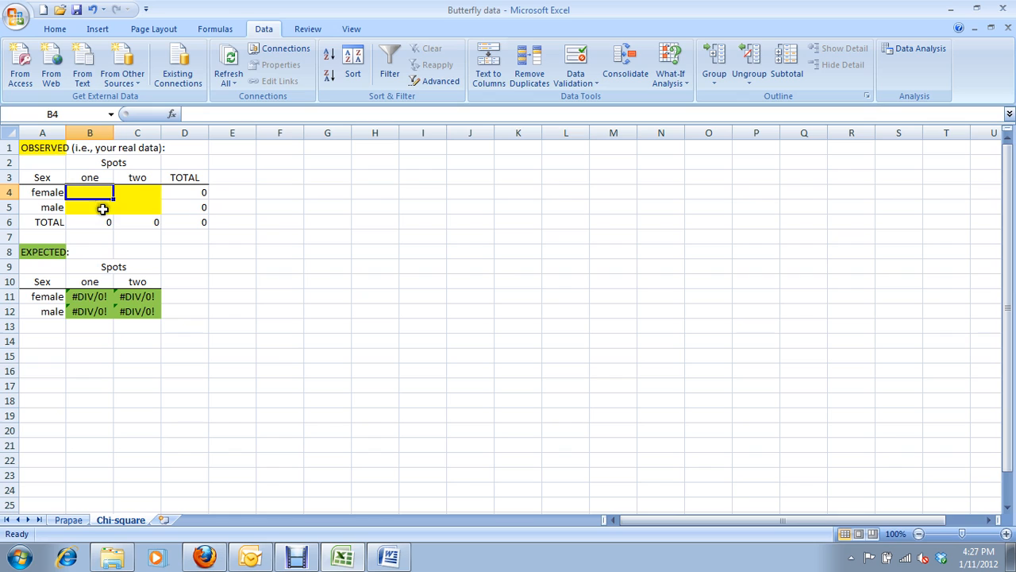
pyautogui.moveTo(269, 276)
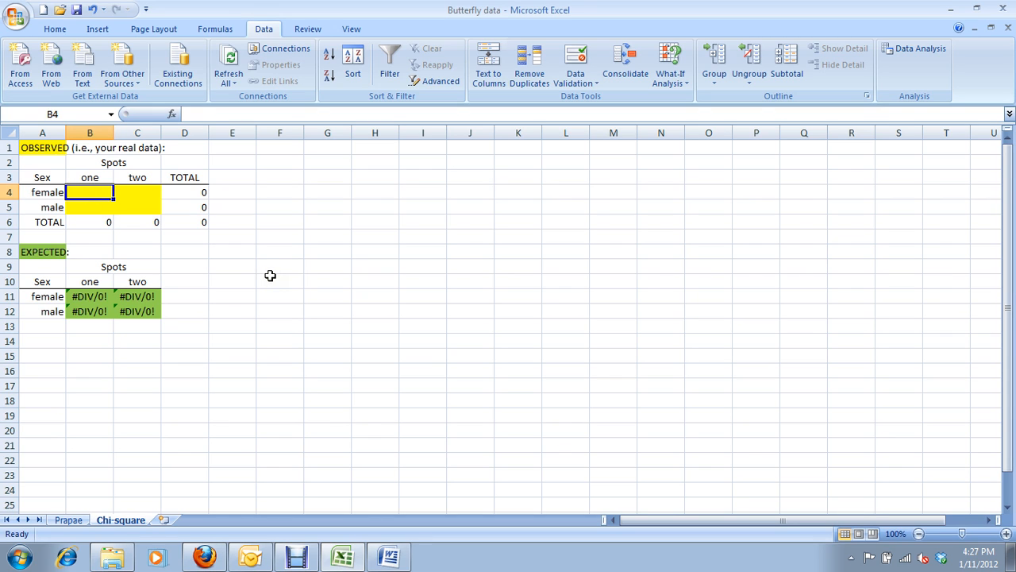
pyautogui.moveTo(92, 347)
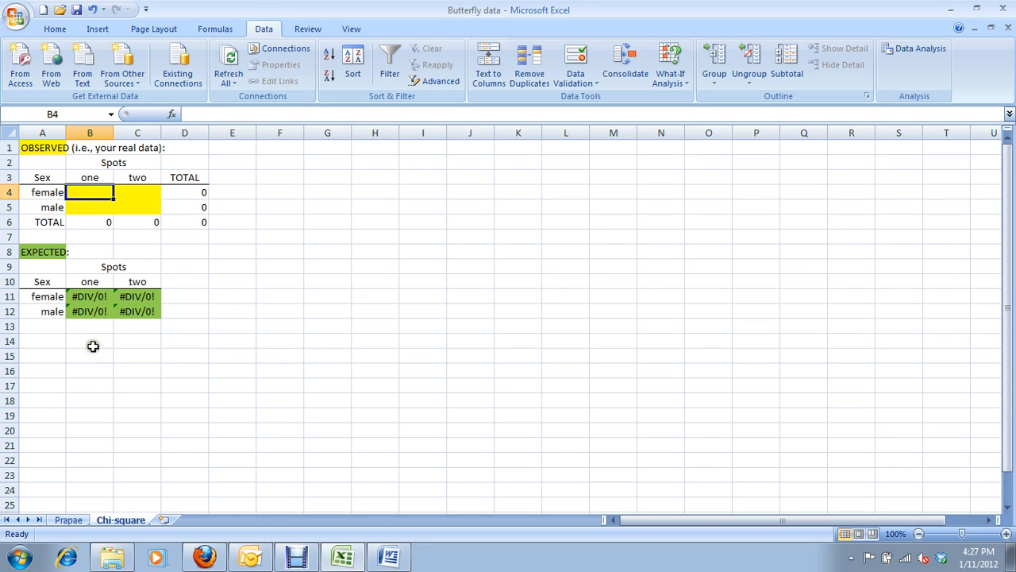
pyautogui.moveTo(306, 337)
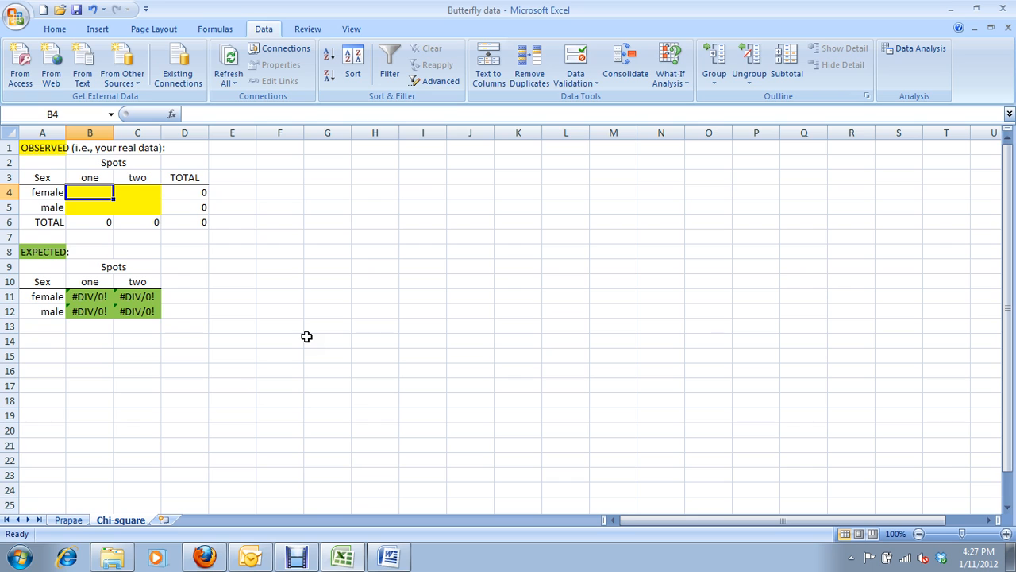
pyautogui.moveTo(89, 483)
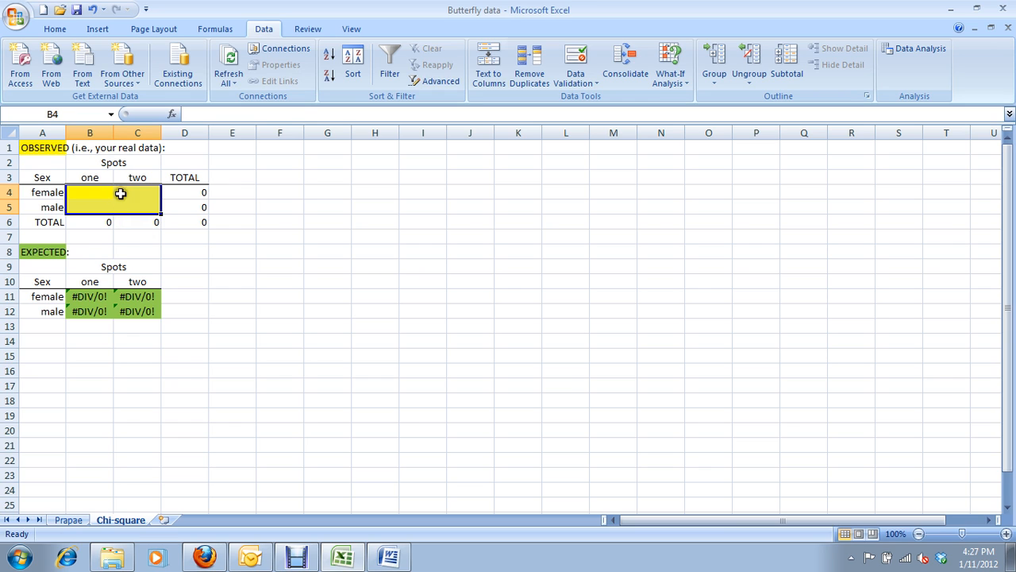
pyautogui.moveTo(108, 198)
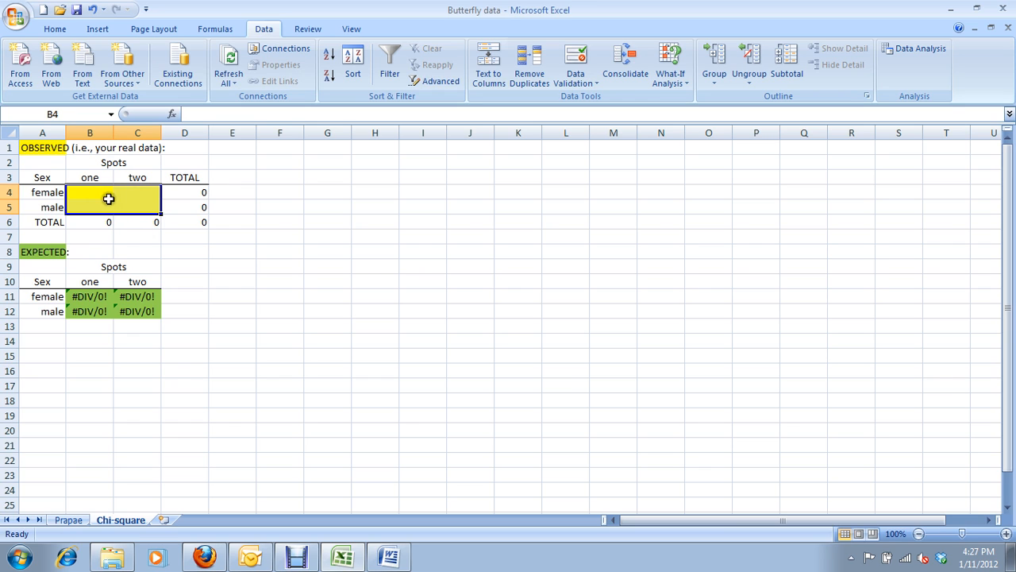
pyautogui.moveTo(105, 192)
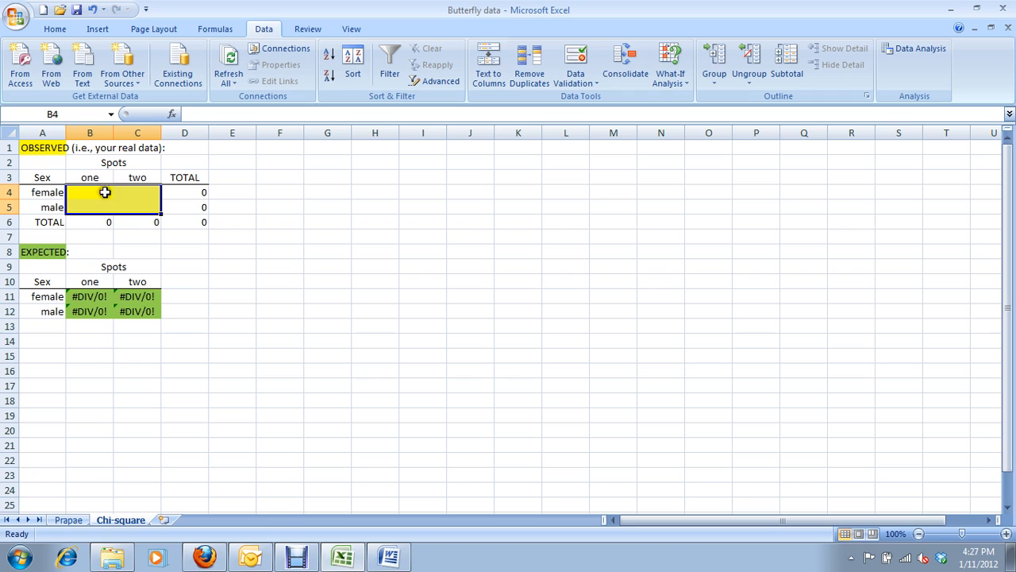
pyautogui.moveTo(97, 193)
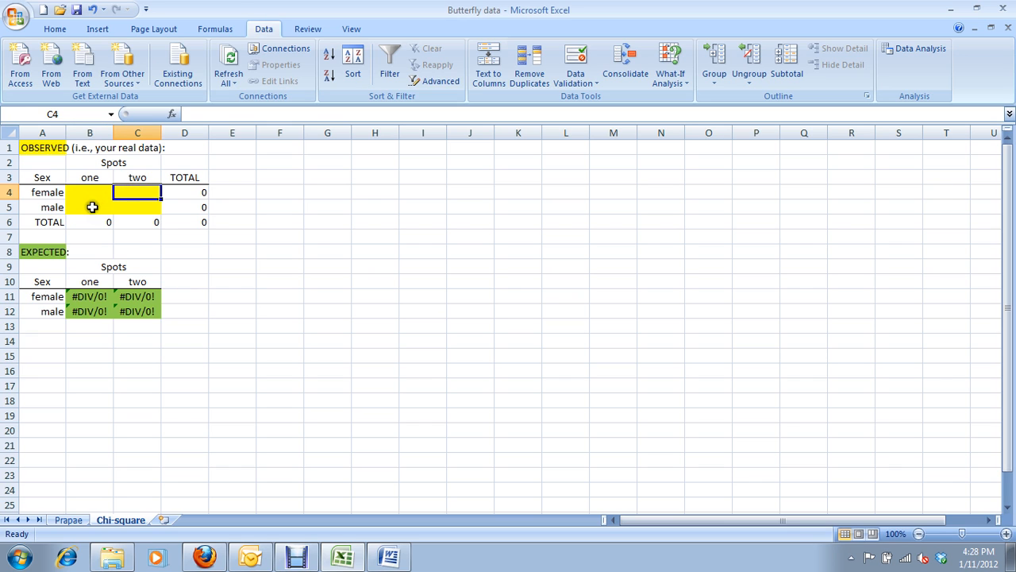
pyautogui.click(136, 206)
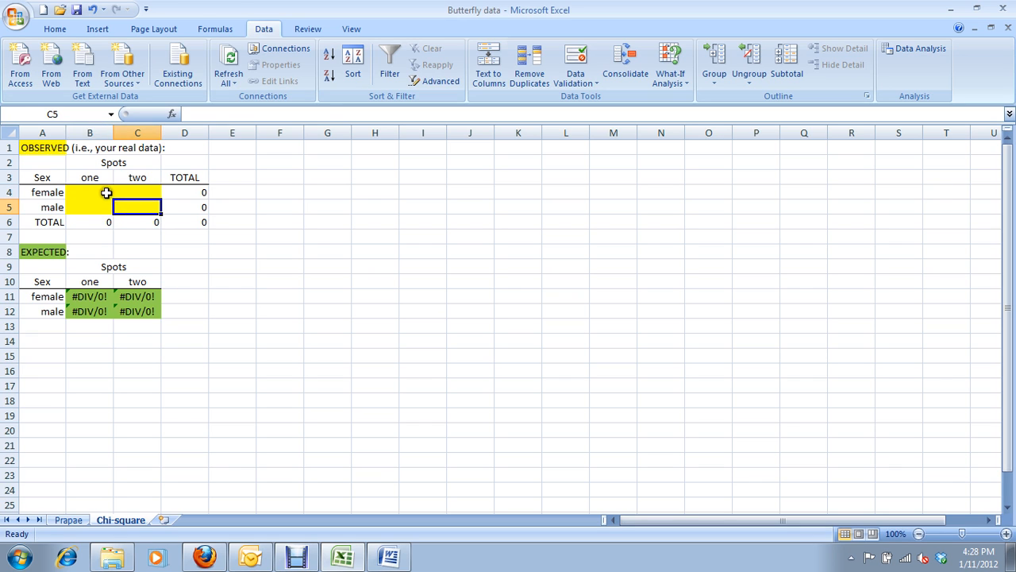
pyautogui.click(89, 192)
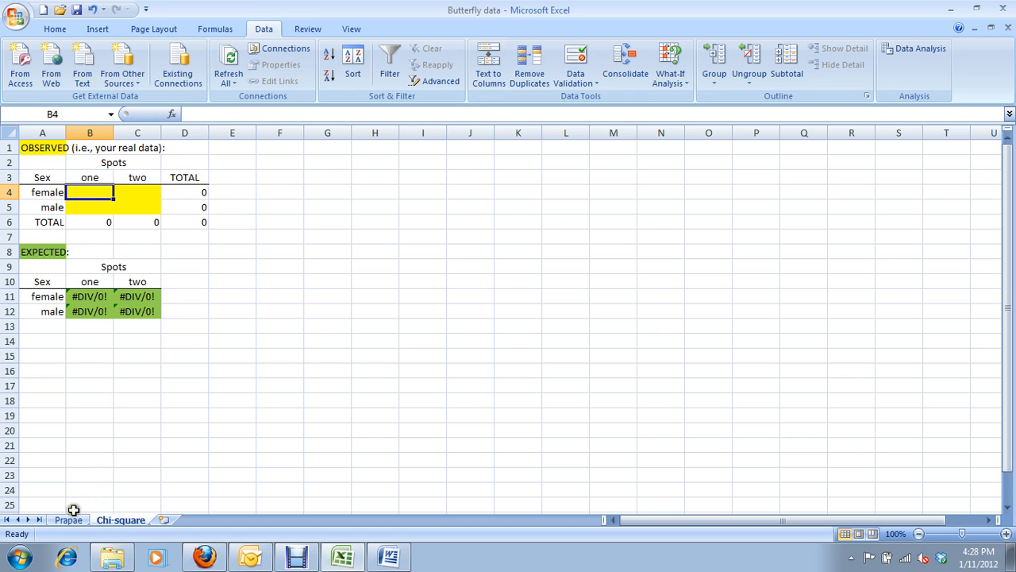
# Step: On the Prapae sheet, tally the nine female specimens' spot counts, summing to 17
pyautogui.click(66, 521)
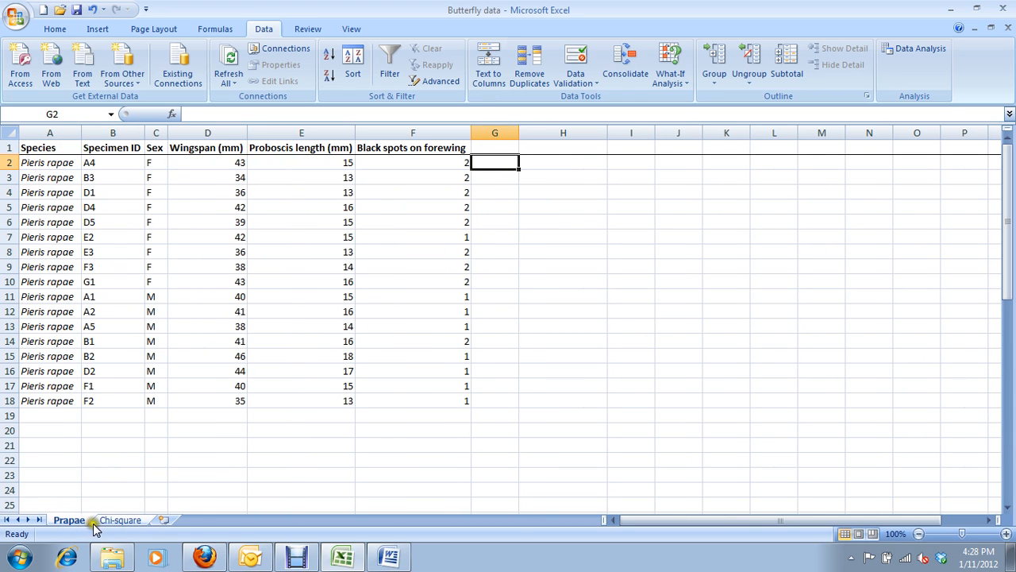
pyautogui.moveTo(112, 162); pyautogui.dragTo(156, 250)
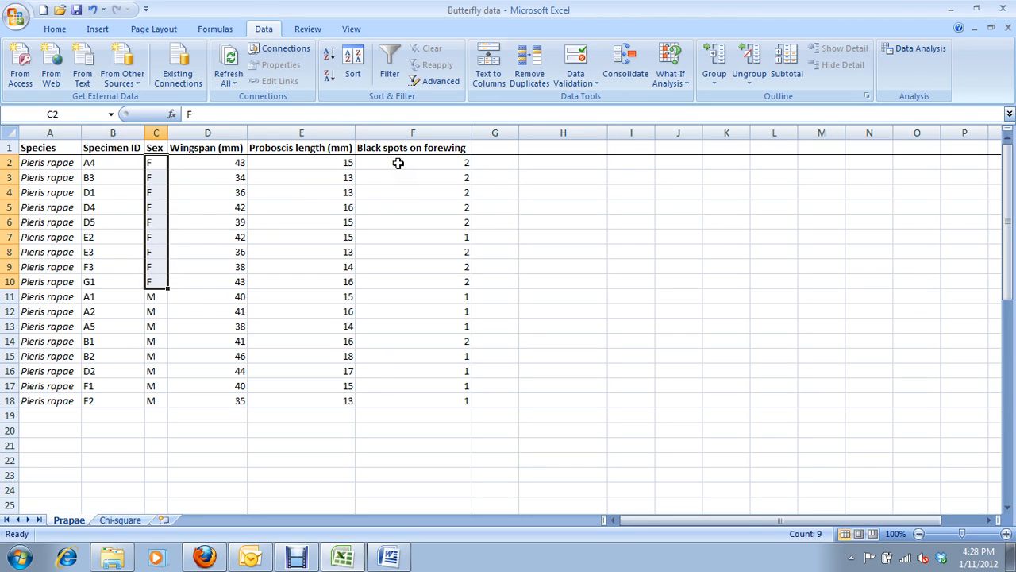
pyautogui.moveTo(402, 167)
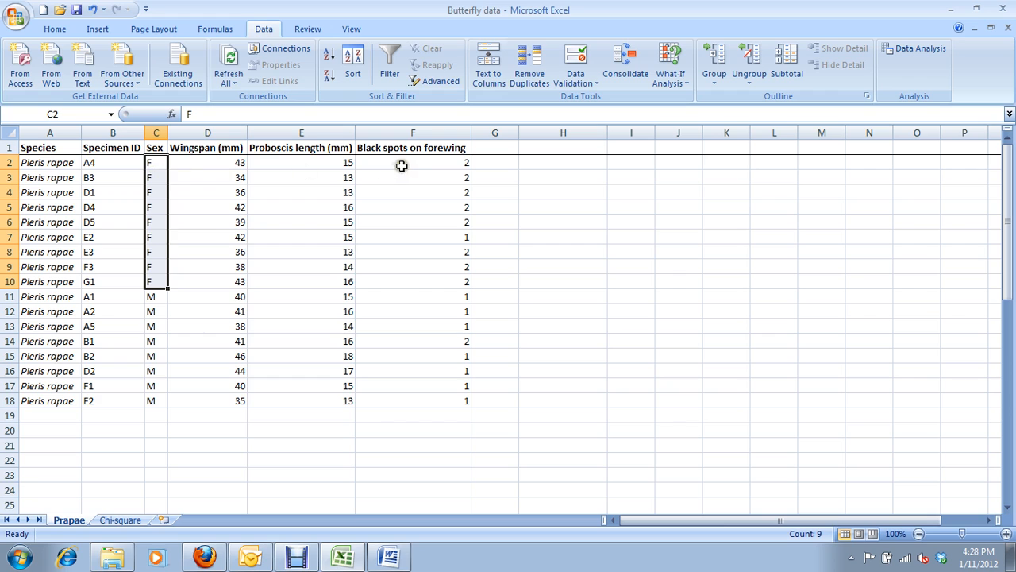
pyautogui.moveTo(413, 162); pyautogui.dragTo(412, 237)
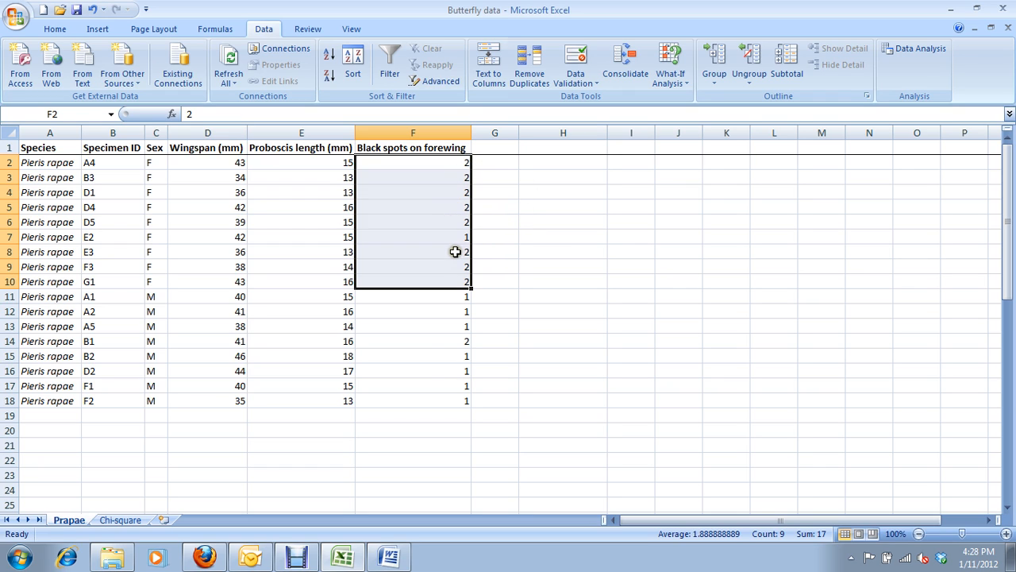
pyautogui.moveTo(454, 284)
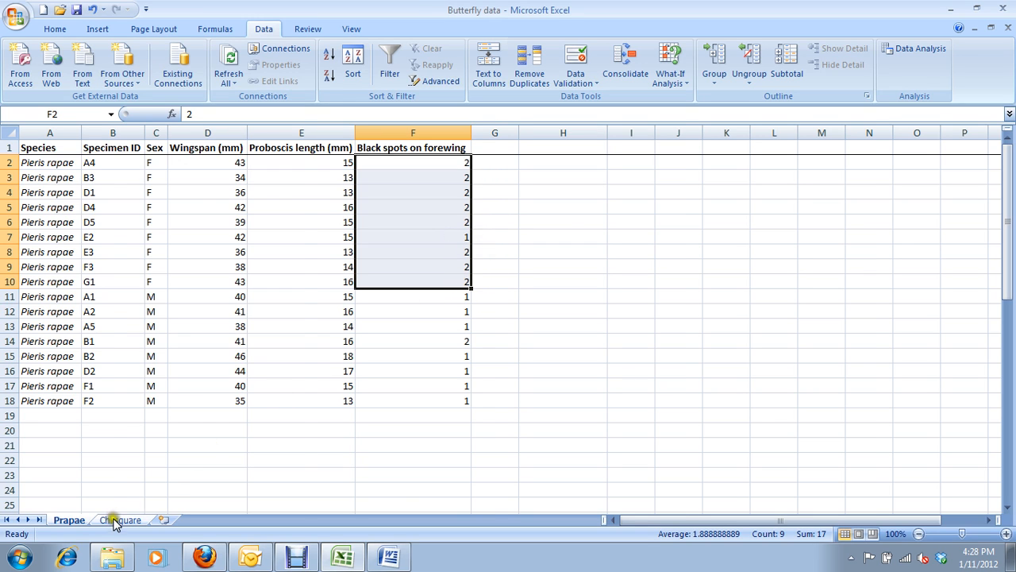
# Step: Enter the female two-spot count of 8 and keep the row total SUM formula
pyautogui.click(121, 519)
pyautogui.write('8')
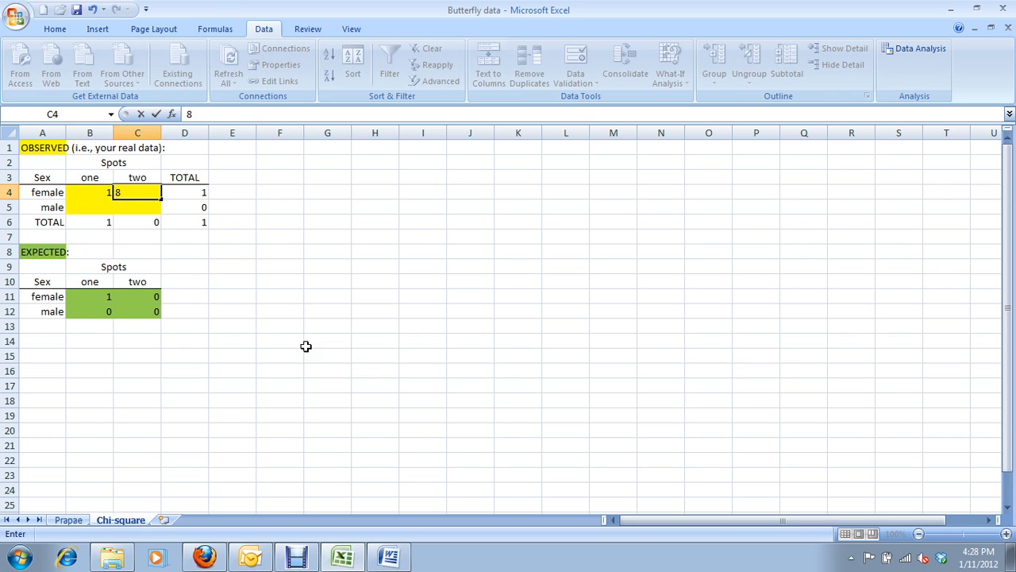
pyautogui.press('Enter')
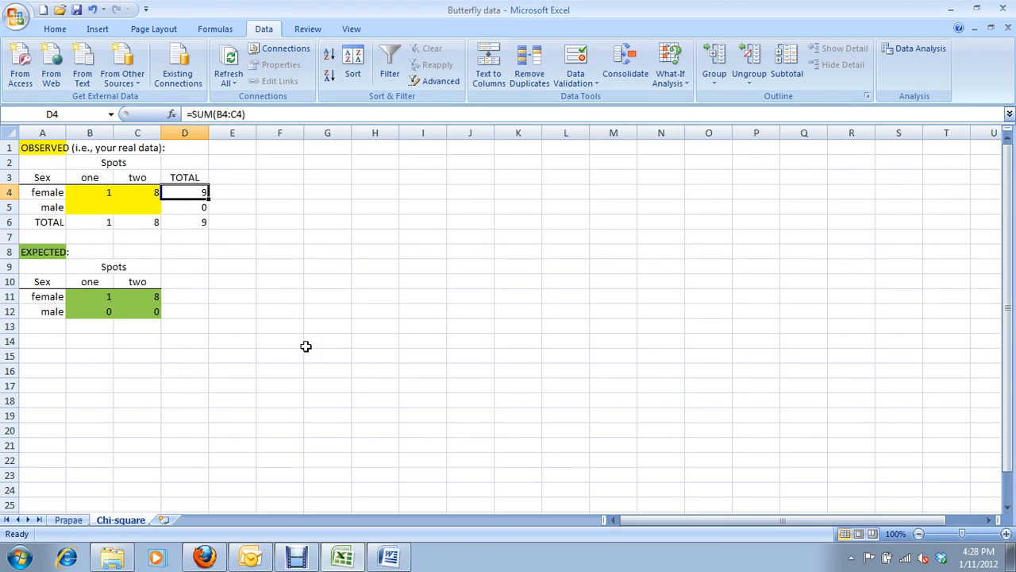
pyautogui.moveTo(95, 222)
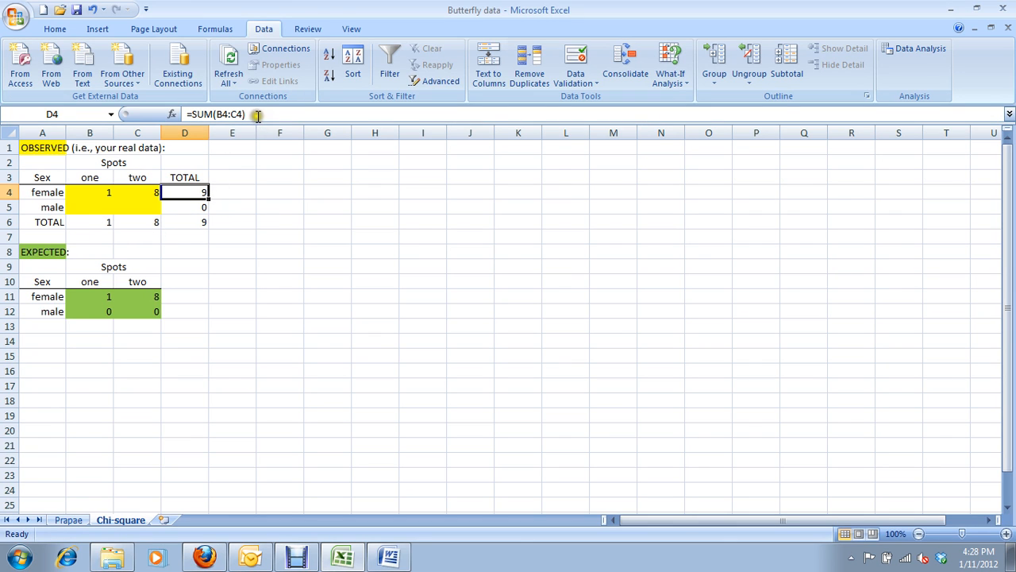
pyautogui.doubleClick(184, 192)
pyautogui.write('=E4')
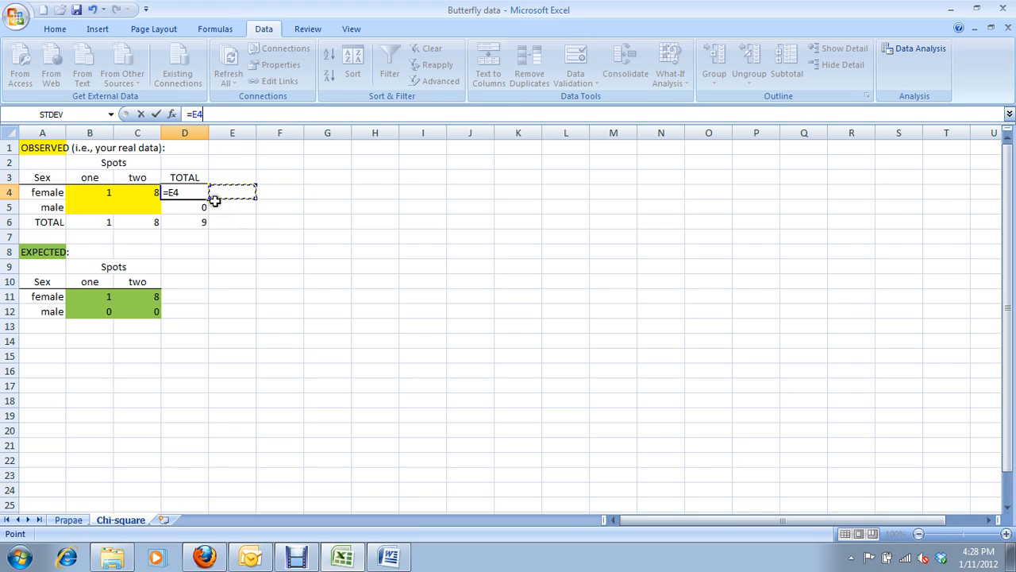
pyautogui.press('Enter')
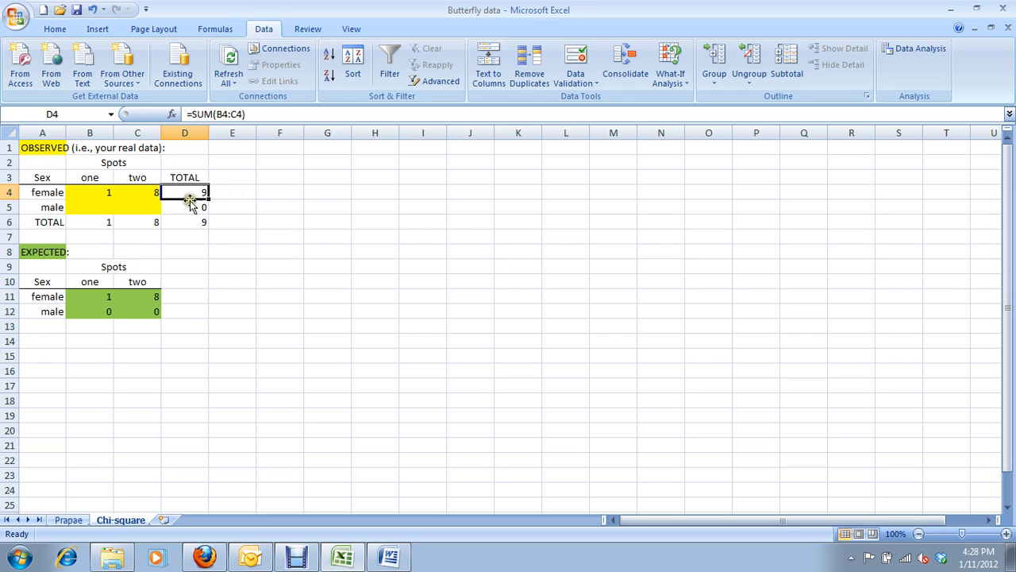
# Step: Check the one-spot and two-spot column total formulas, then return to the Prapae data
pyautogui.click(89, 223)
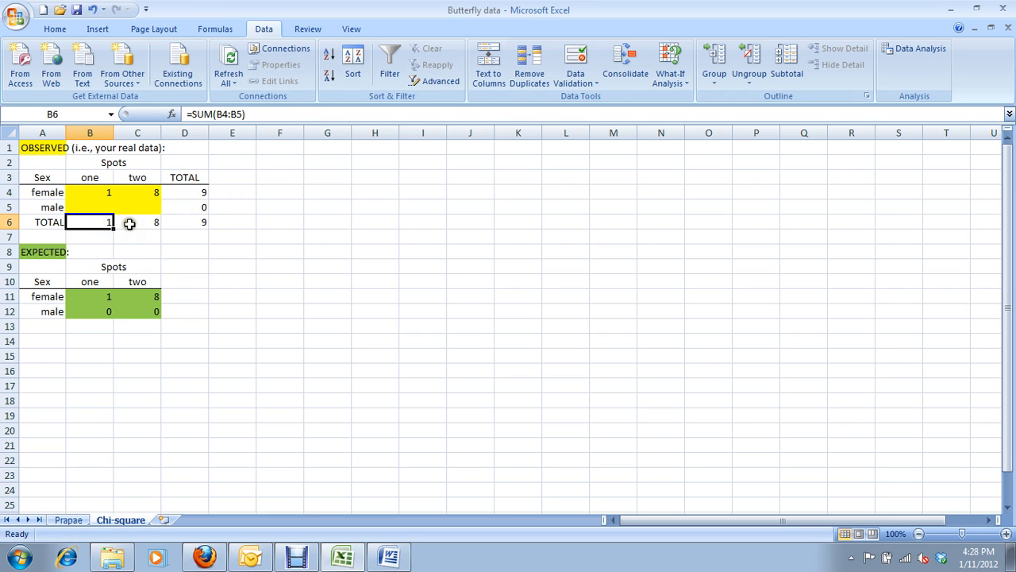
pyautogui.click(137, 222)
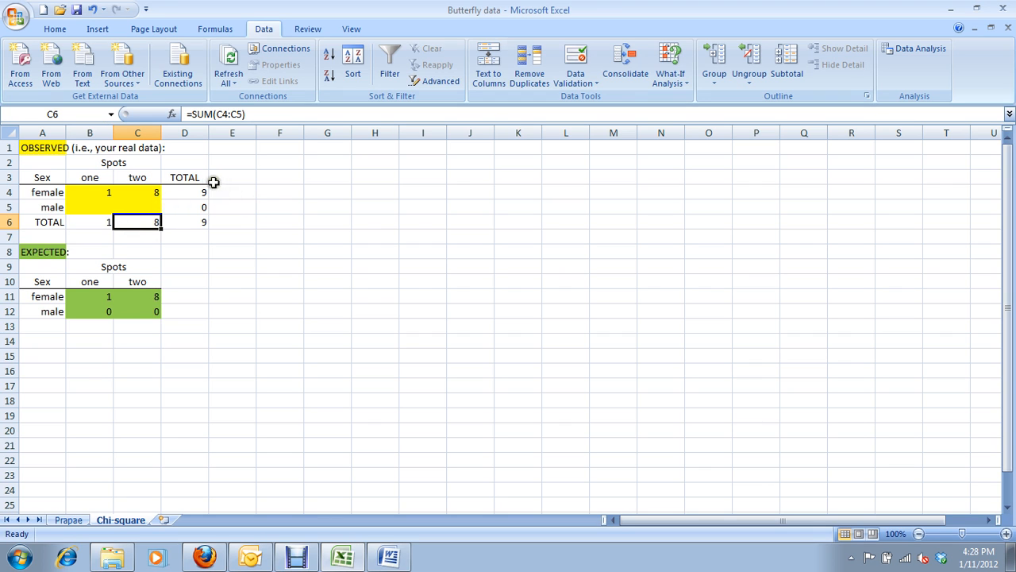
pyautogui.click(89, 206)
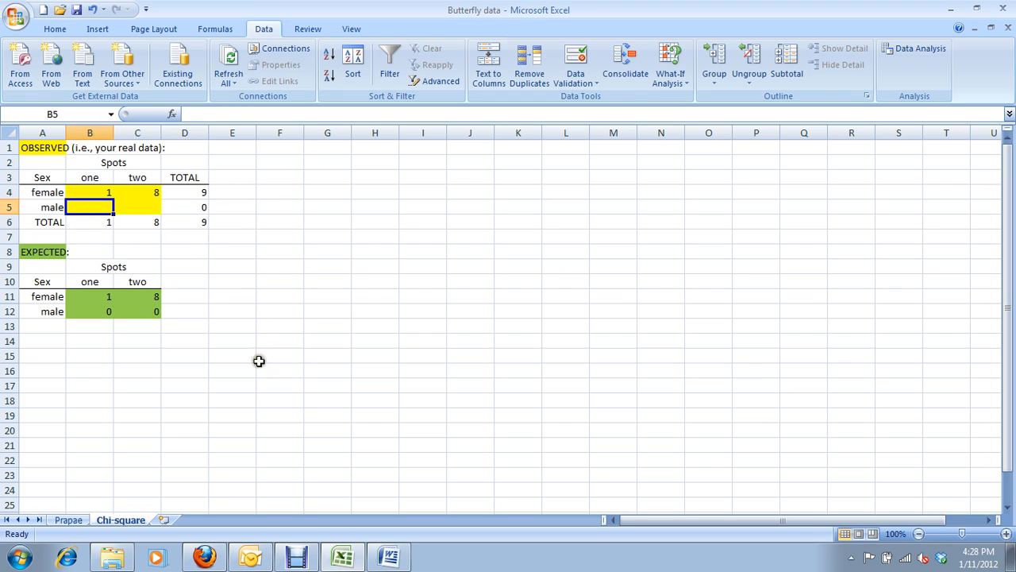
pyautogui.click(68, 521)
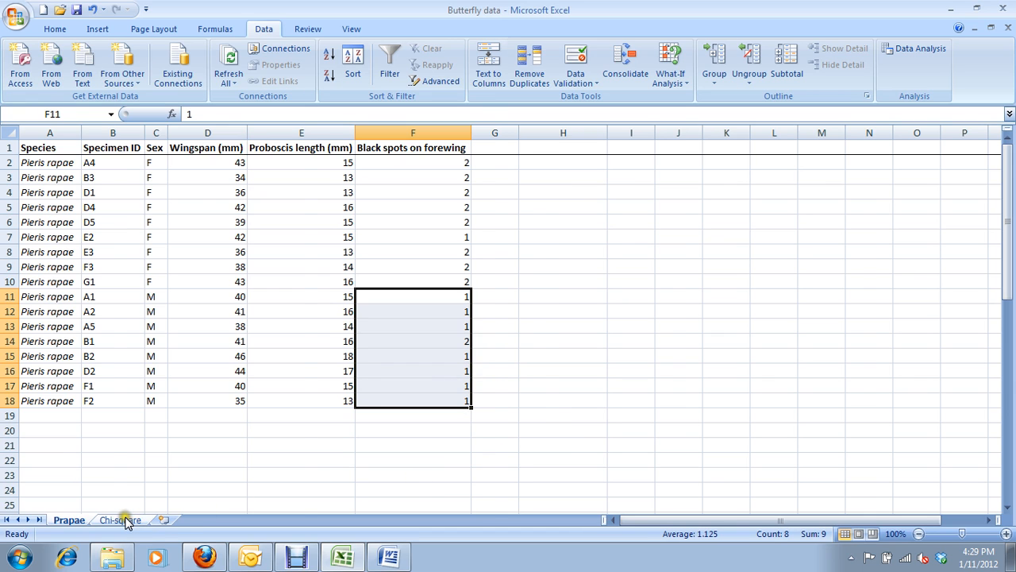
# Step: Enter the male counts 7 one-spot and 1 two-spot, giving a grand total of 17
pyautogui.click(121, 518)
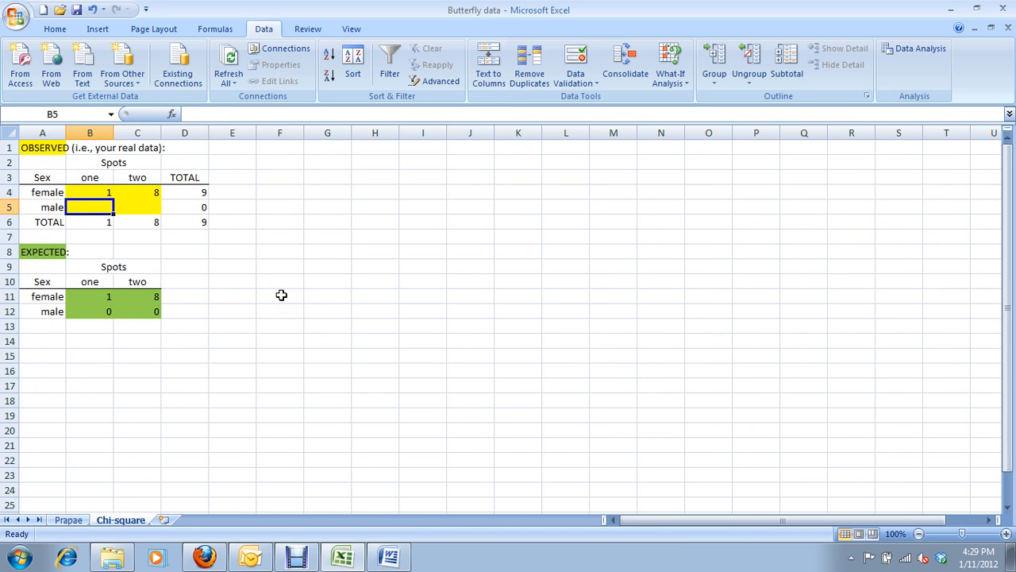
pyautogui.write('1')
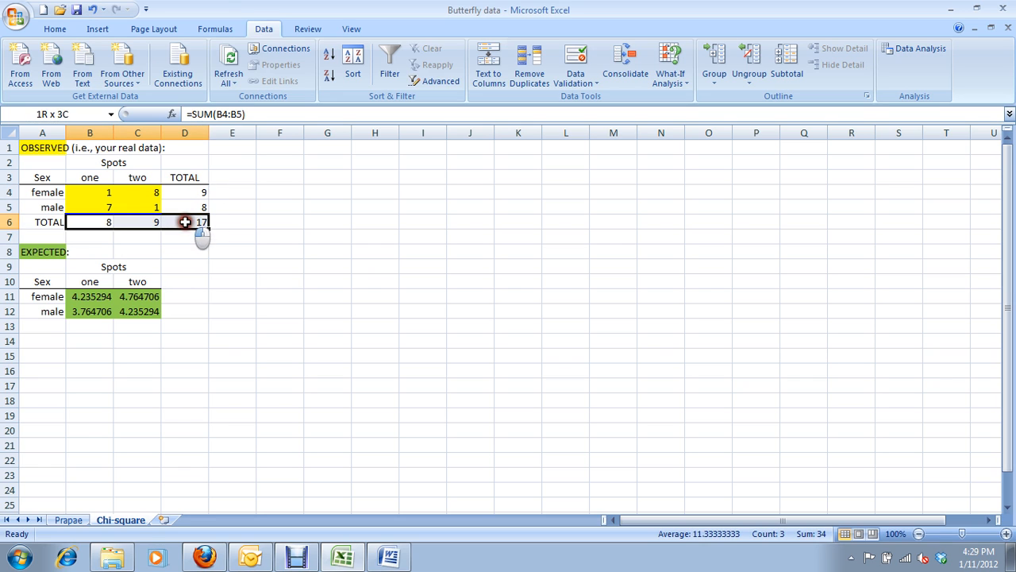
pyautogui.click(232, 222)
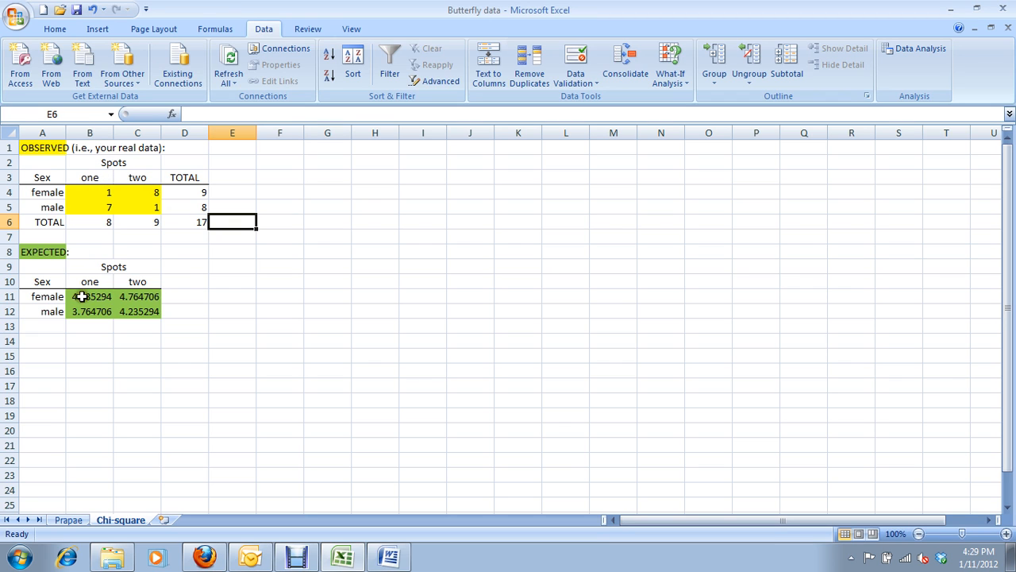
# Step: Review the four recalculated expected counts and the female one-spot formula
pyautogui.moveTo(89, 297); pyautogui.dragTo(137, 311)
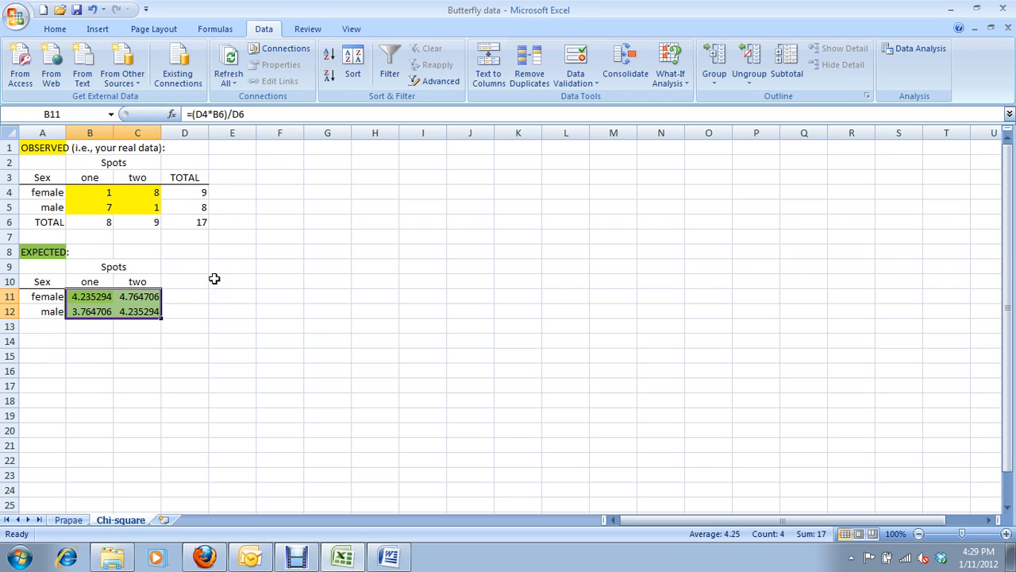
pyautogui.moveTo(149, 251)
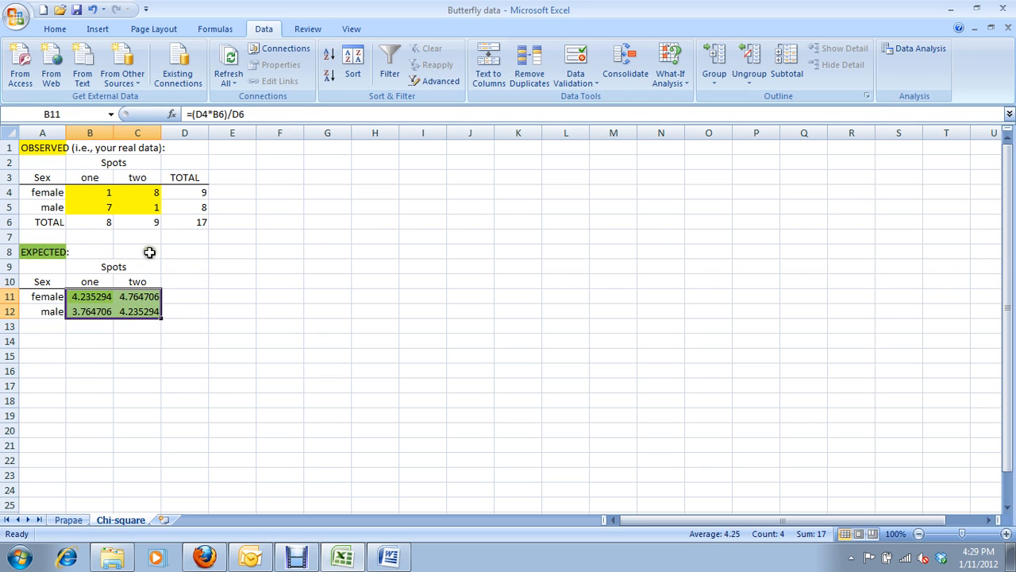
pyautogui.click(42, 251)
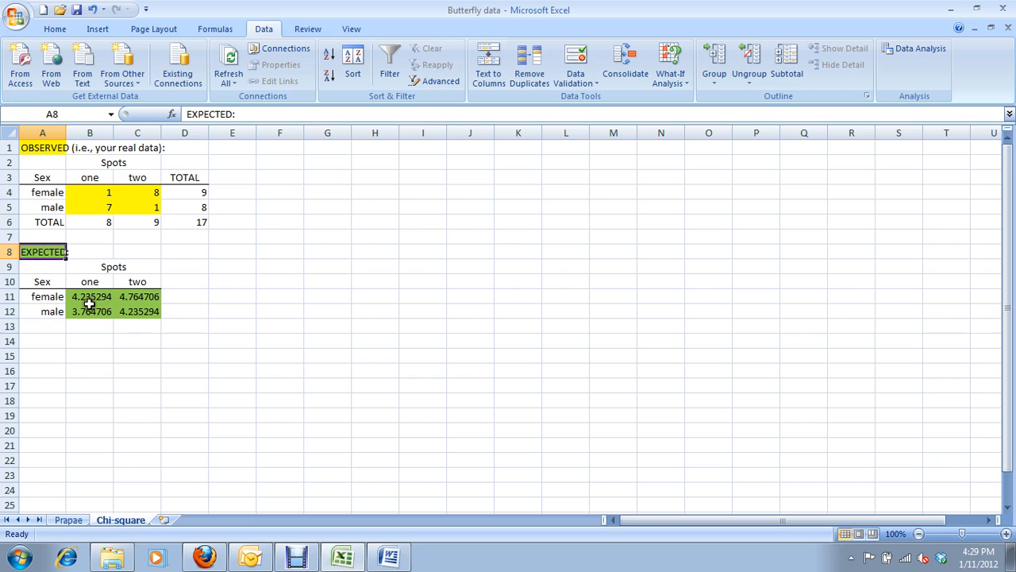
pyautogui.click(89, 296)
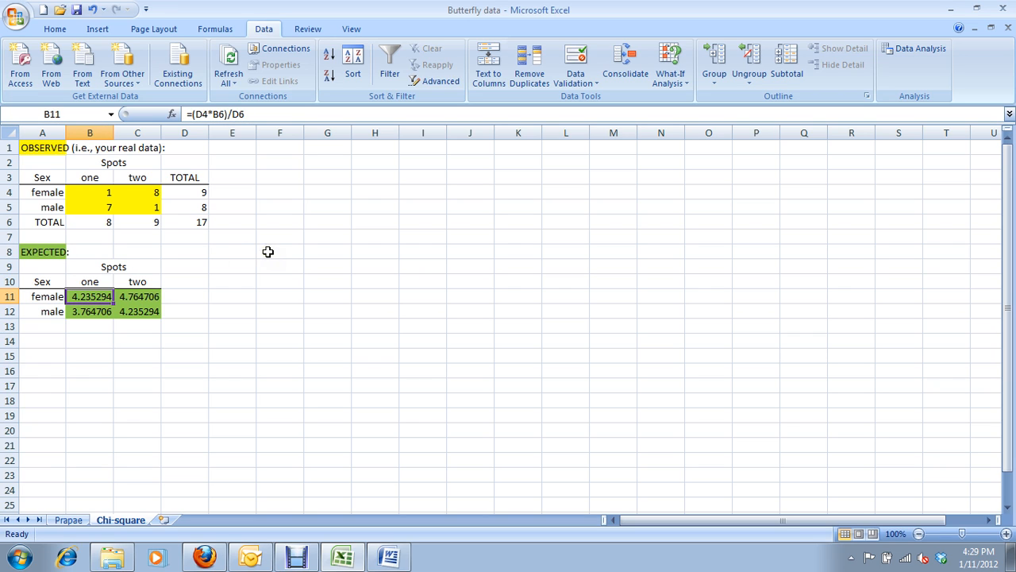
pyautogui.moveTo(256, 262)
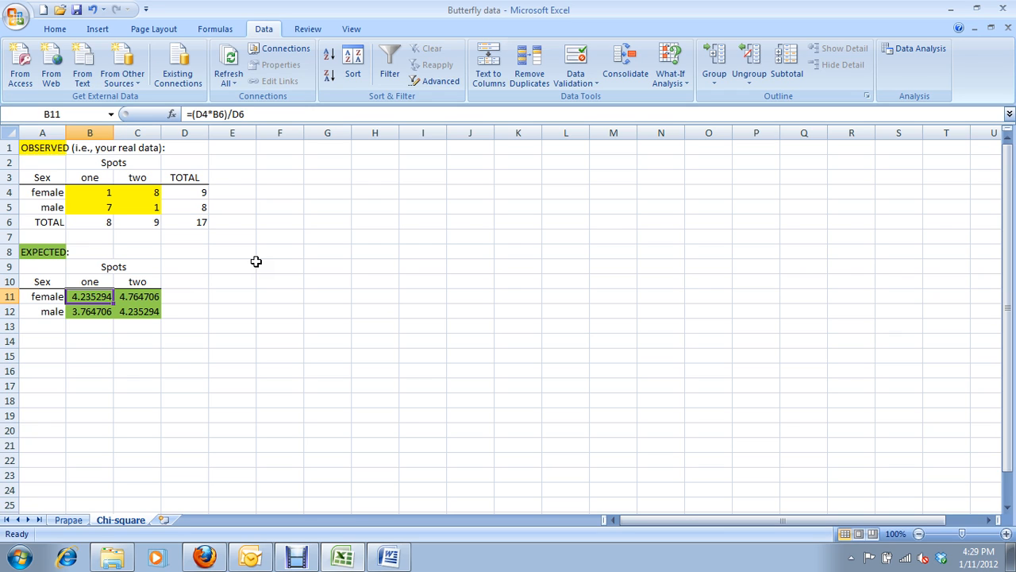
pyautogui.moveTo(175, 268)
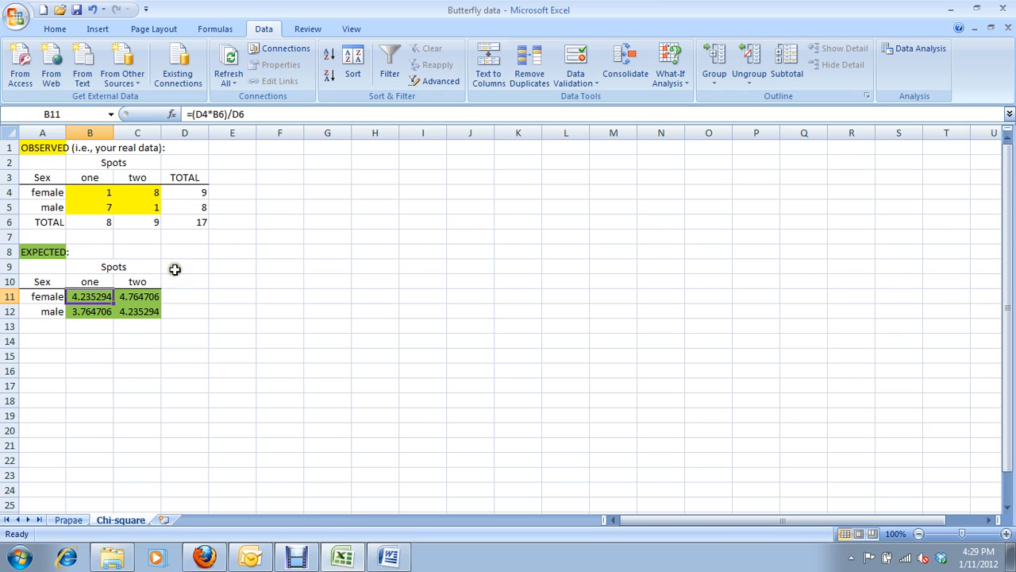
pyautogui.moveTo(89, 297)
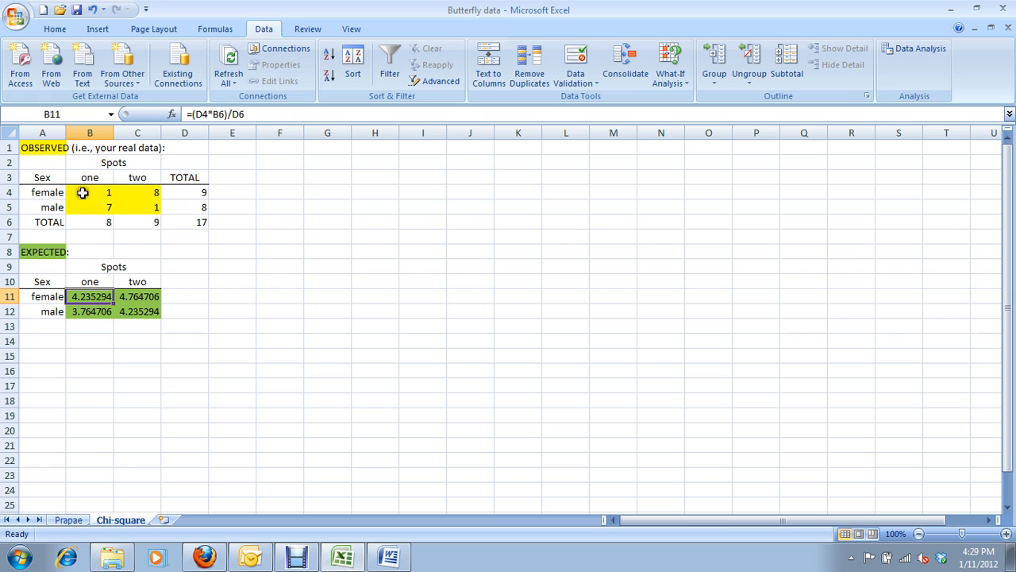
pyautogui.moveTo(78, 195)
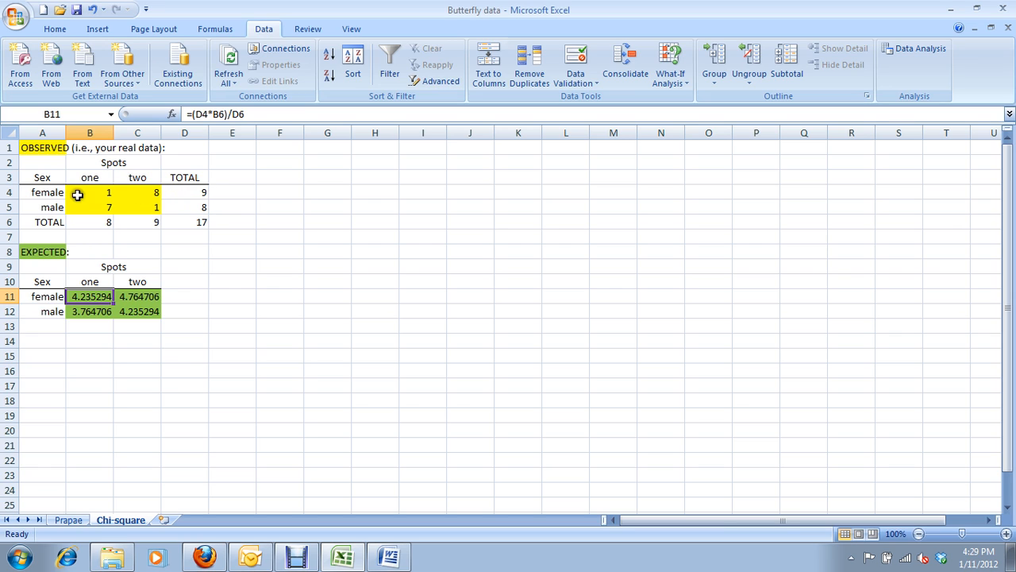
pyautogui.moveTo(97, 178)
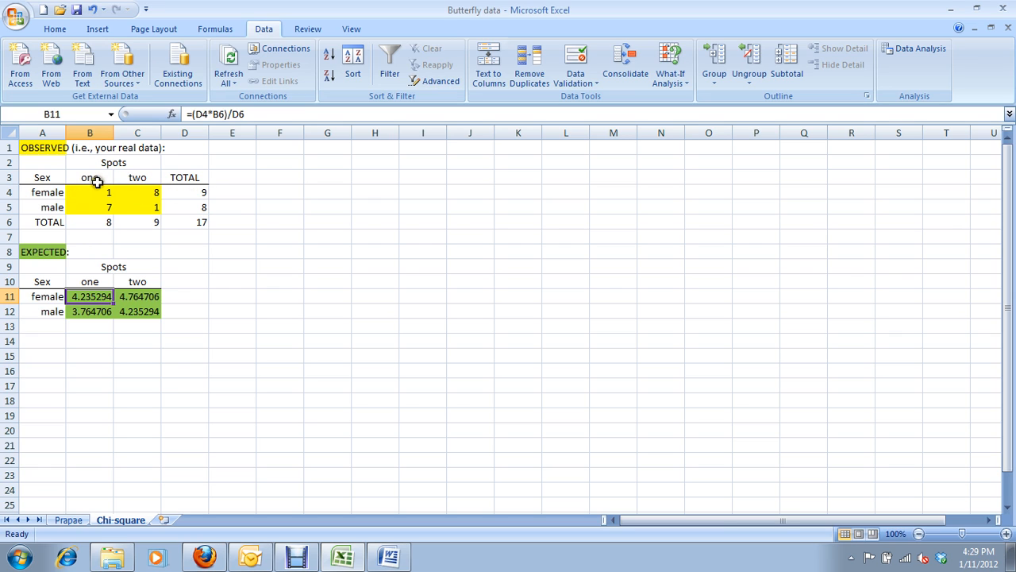
pyautogui.moveTo(99, 222)
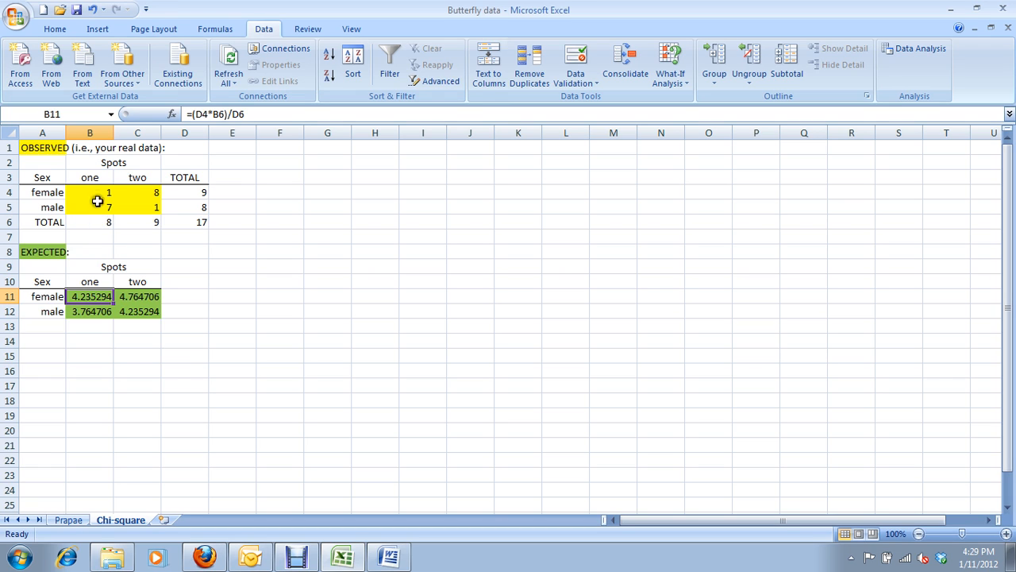
pyautogui.moveTo(176, 218)
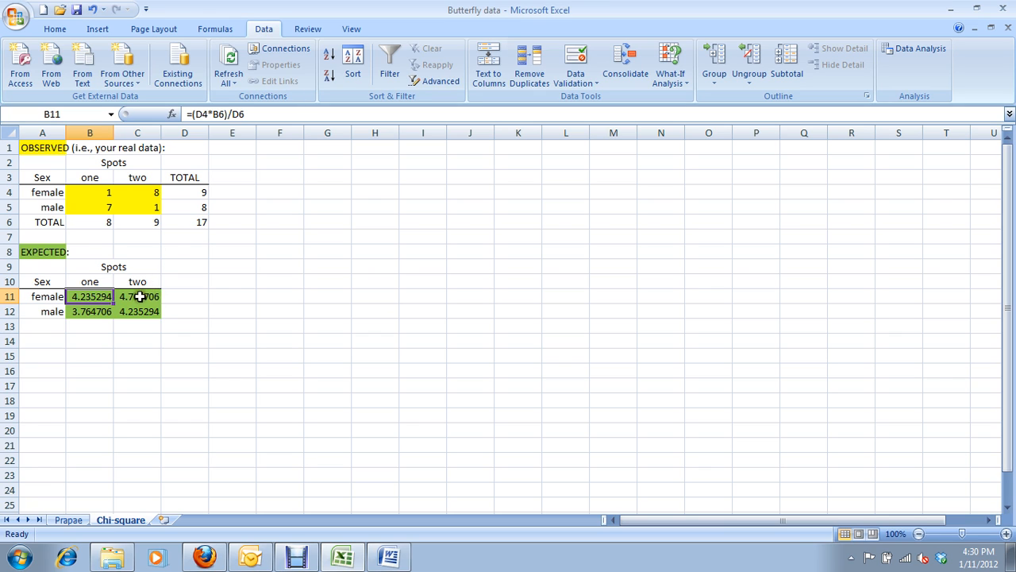
# Step: Confirm the male expected formulas 3.764706 and 4.235294 unchanged
pyautogui.click(89, 310)
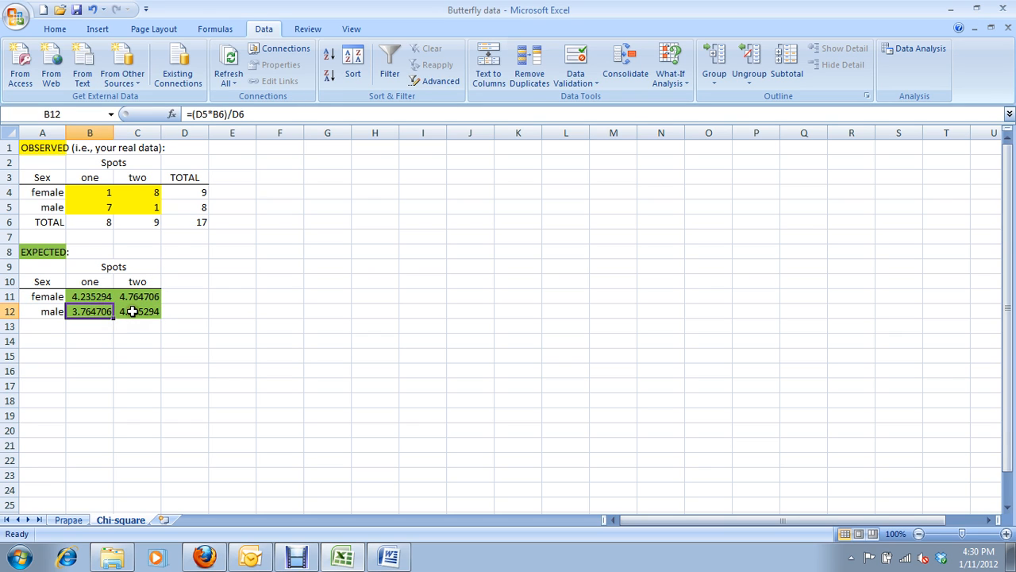
pyautogui.click(137, 311)
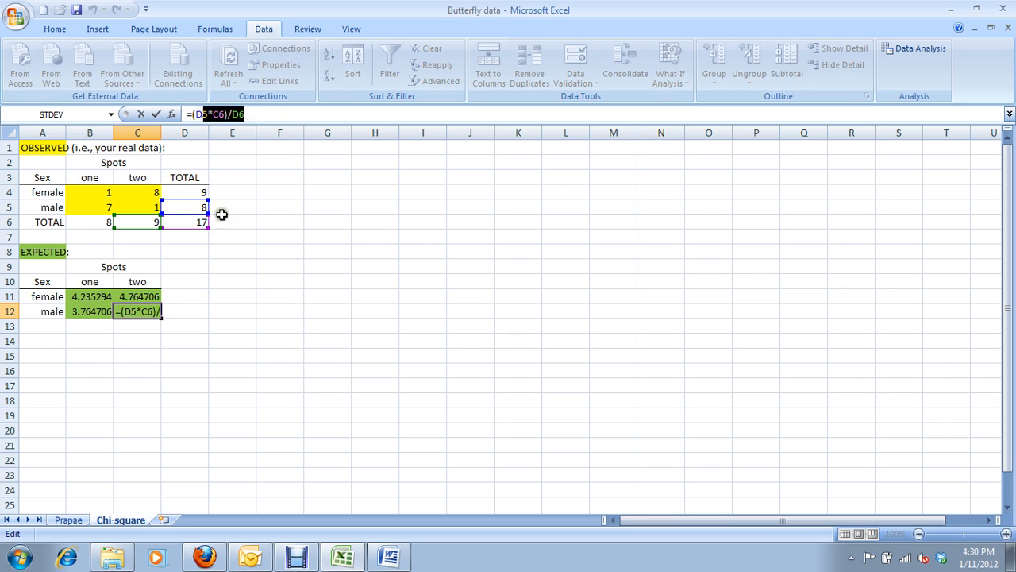
pyautogui.moveTo(143, 327)
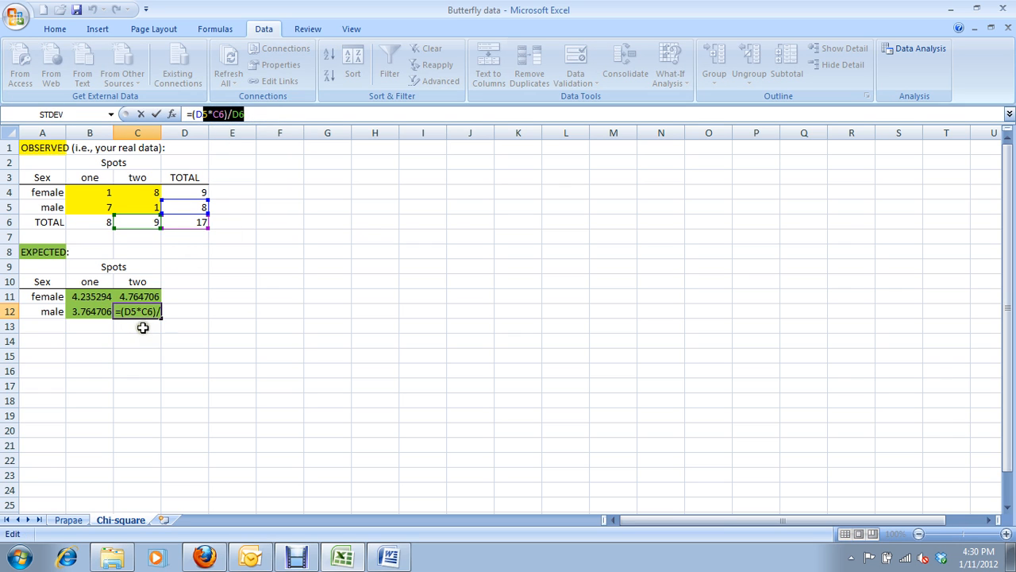
pyautogui.press('Enter')
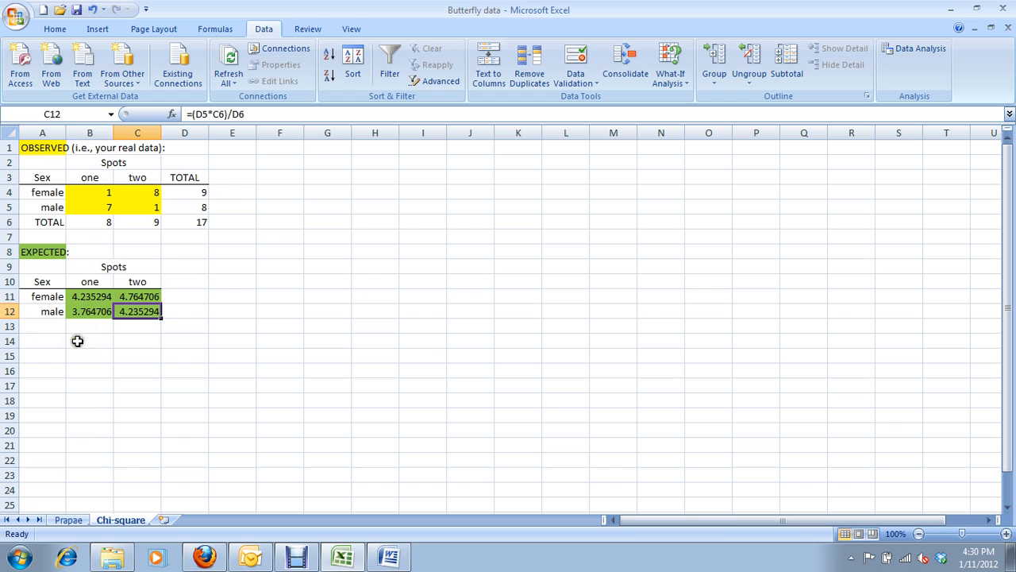
pyautogui.click(89, 340)
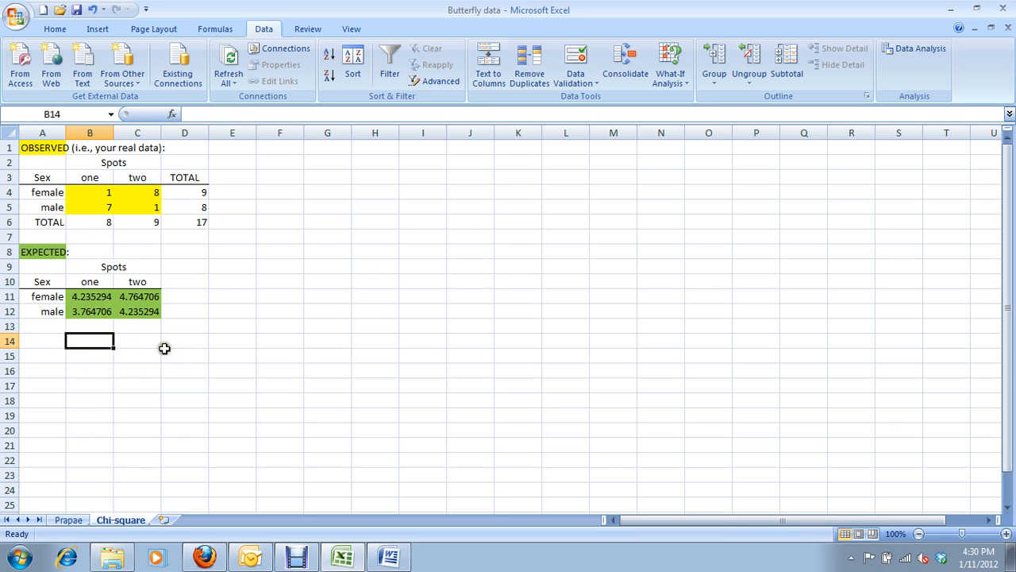
pyautogui.moveTo(251, 294)
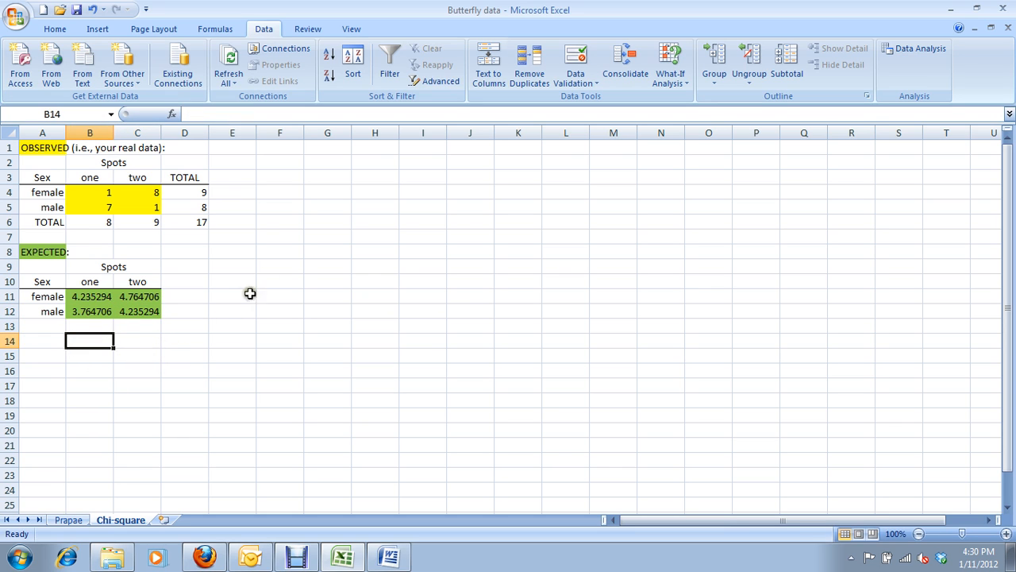
# Step: Compare the observed block with the expected block and select B14 for the p-value
pyautogui.moveTo(89, 192); pyautogui.dragTo(156, 207)
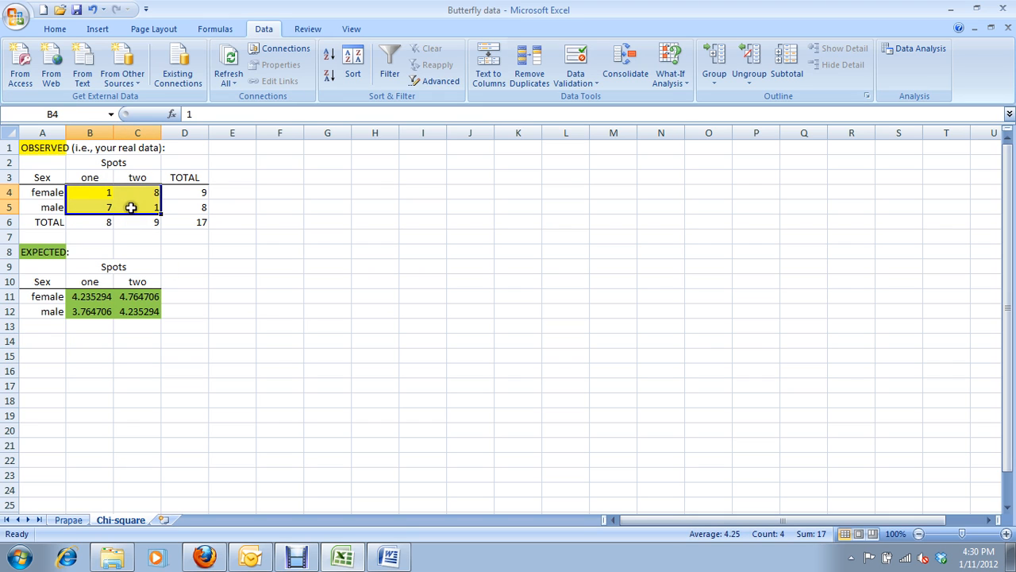
pyautogui.click(89, 297)
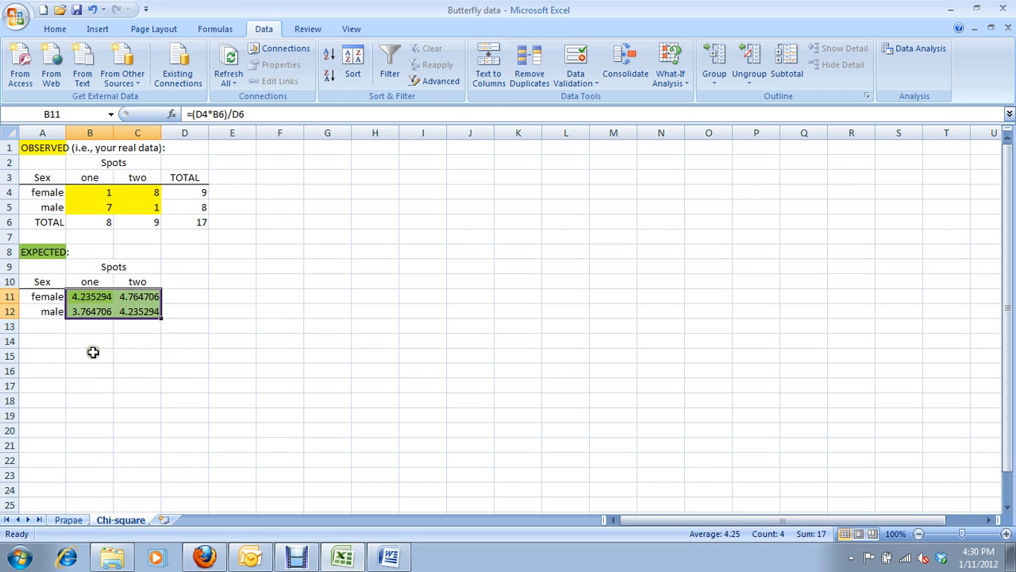
pyautogui.click(89, 340)
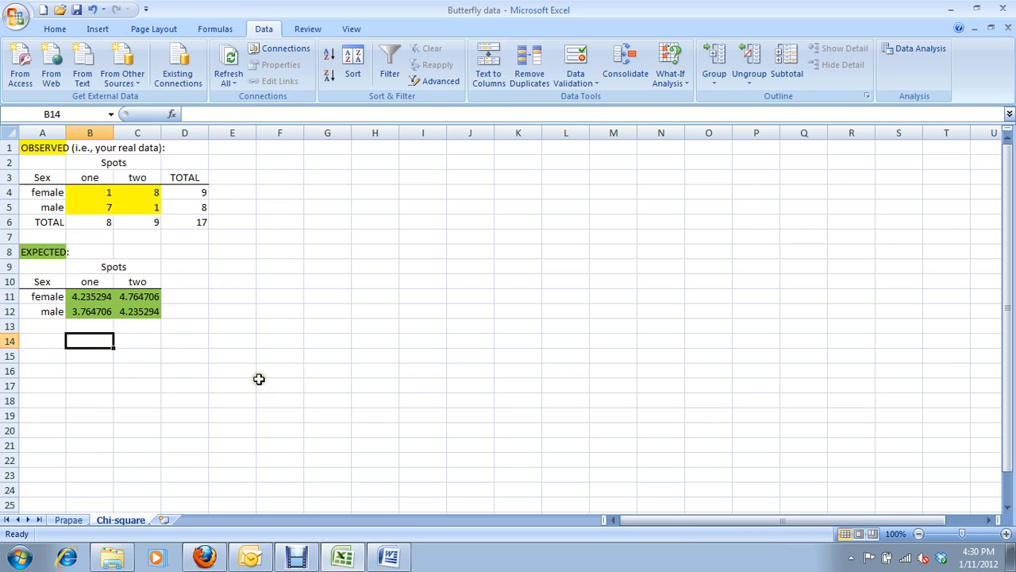
pyautogui.moveTo(296, 343)
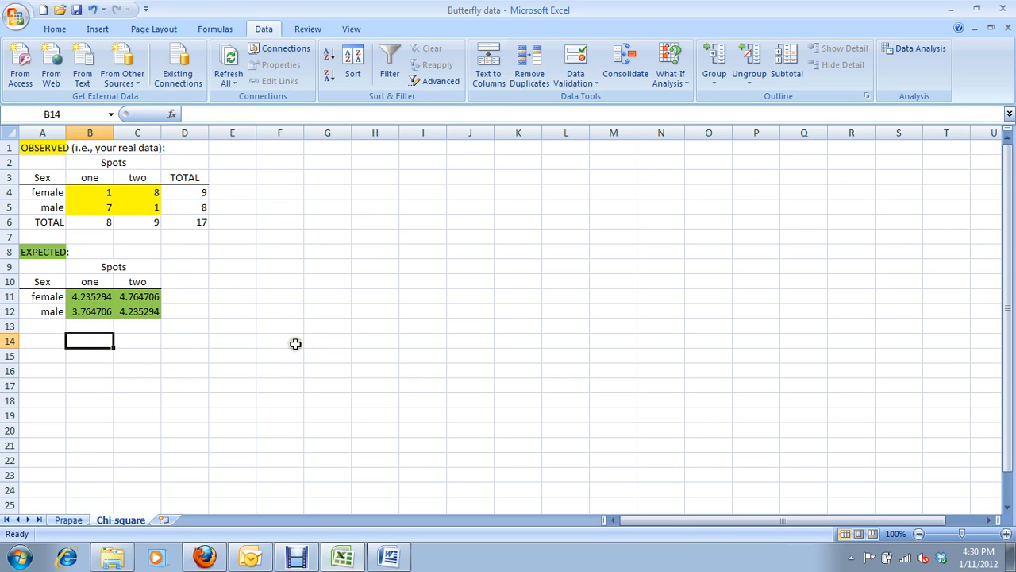
pyautogui.moveTo(305, 340)
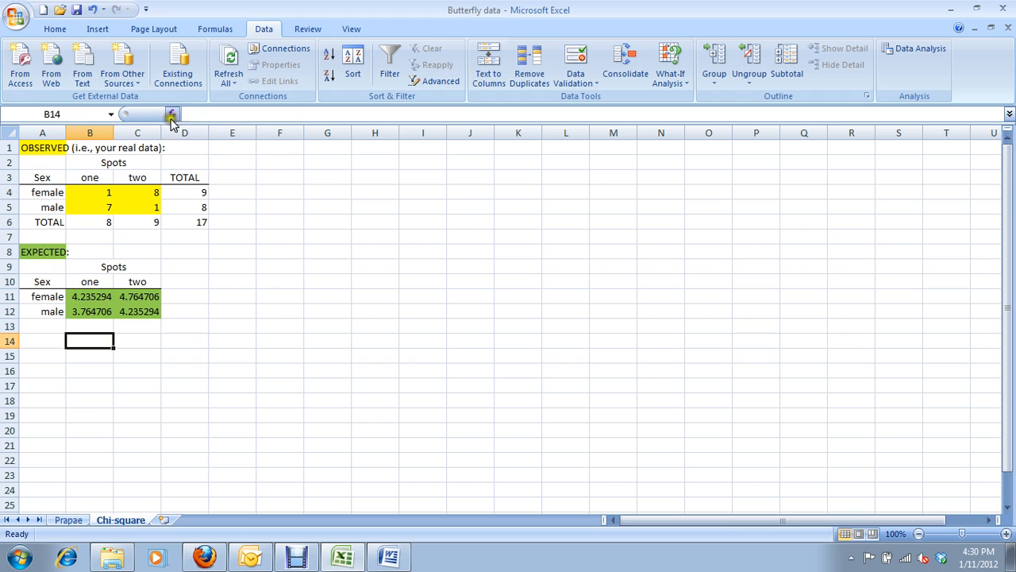
# Step: Search functions for 'chi square' and choose CHITEST for B14
pyautogui.click(171, 114)
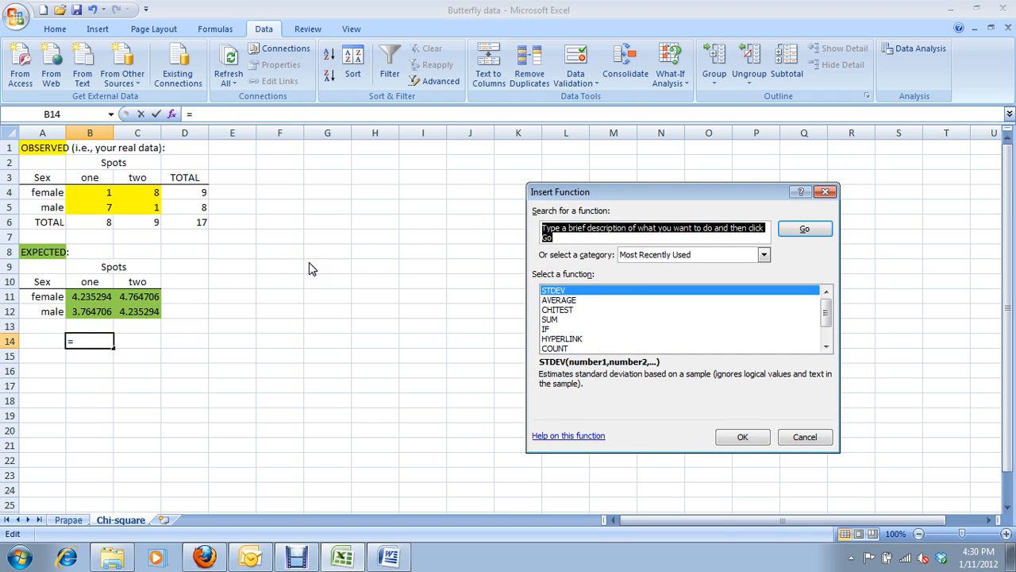
pyautogui.write('chi square')
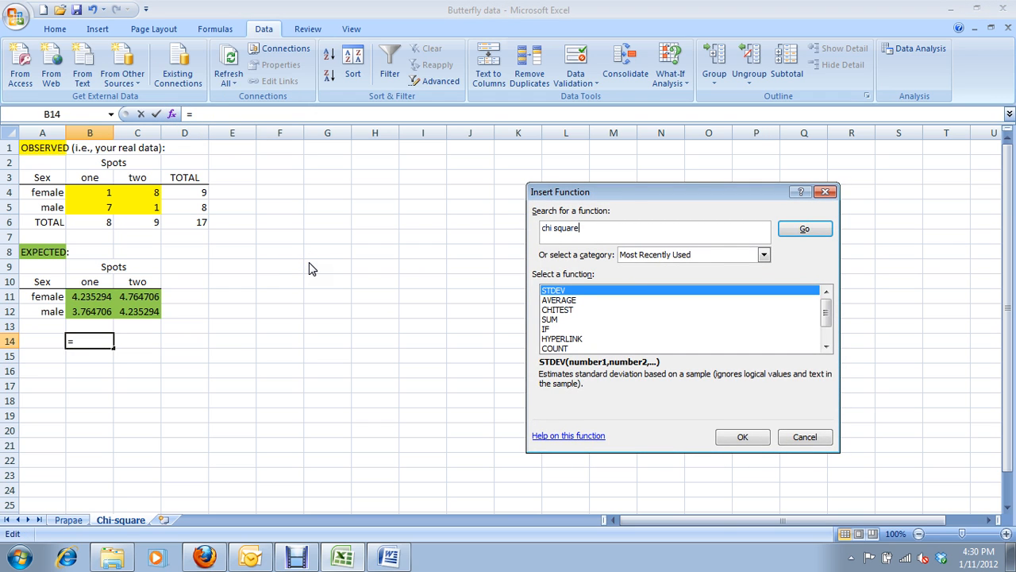
pyautogui.click(803, 228)
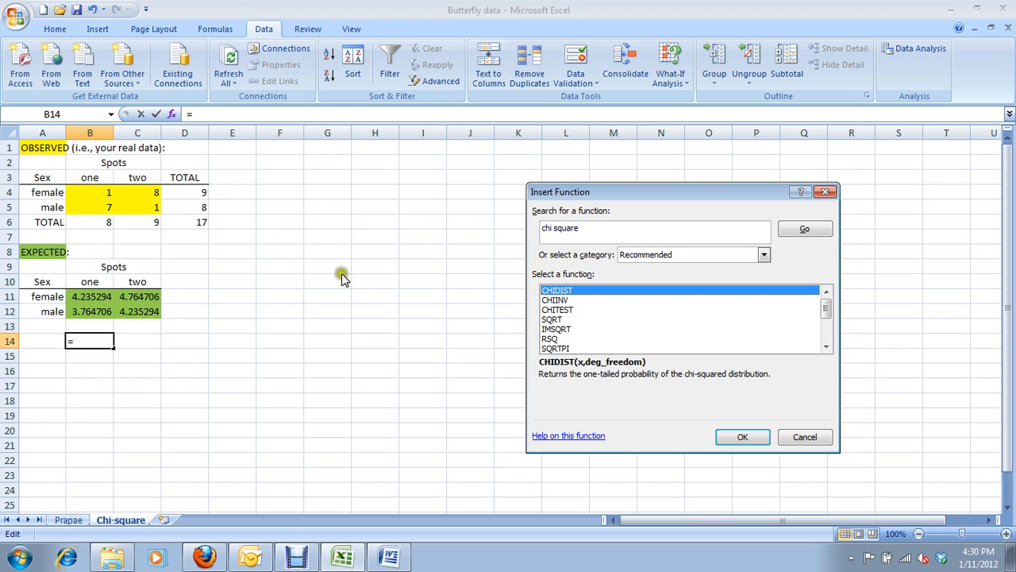
pyautogui.moveTo(825, 332)
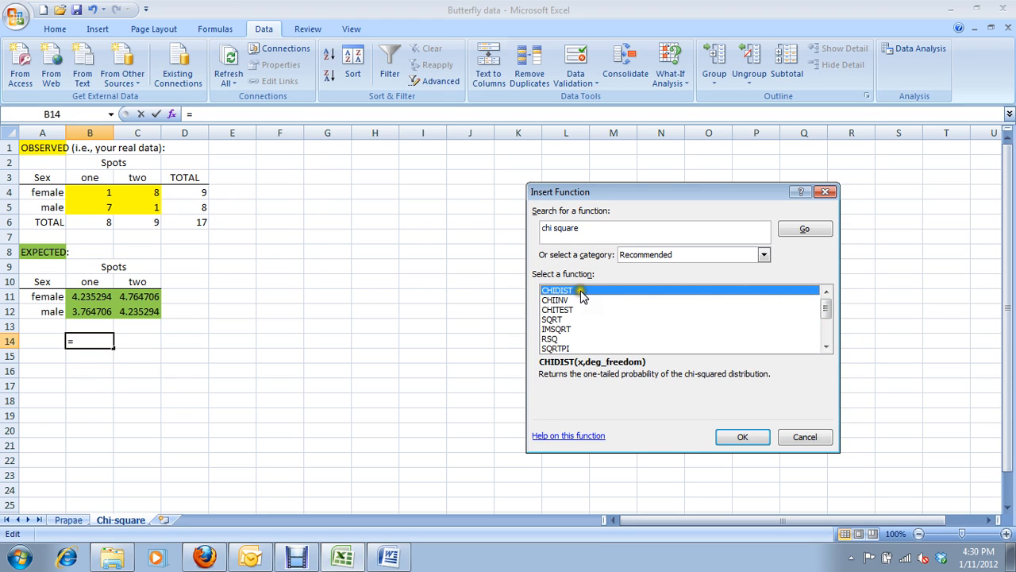
pyautogui.moveTo(581, 293)
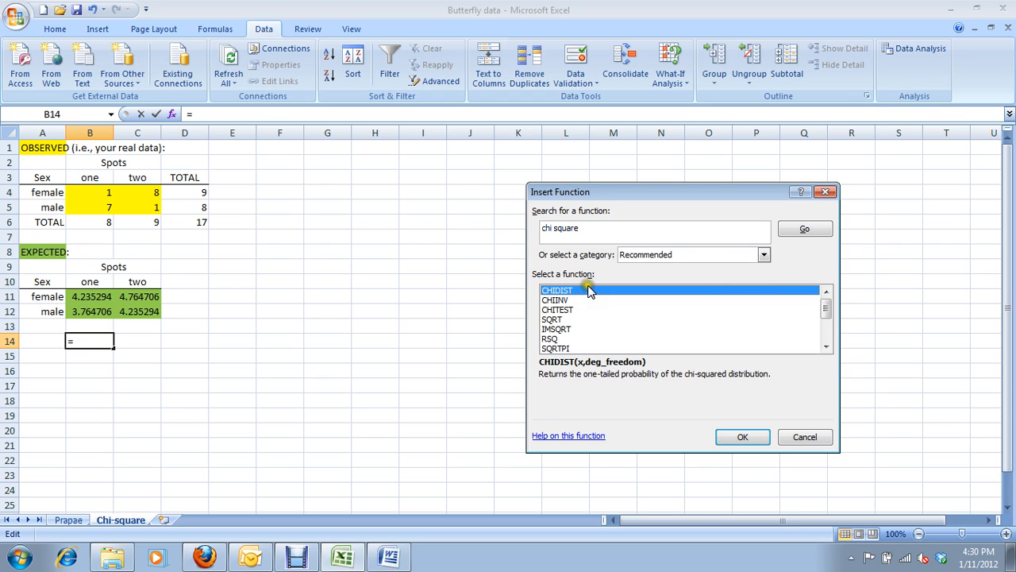
pyautogui.moveTo(589, 300)
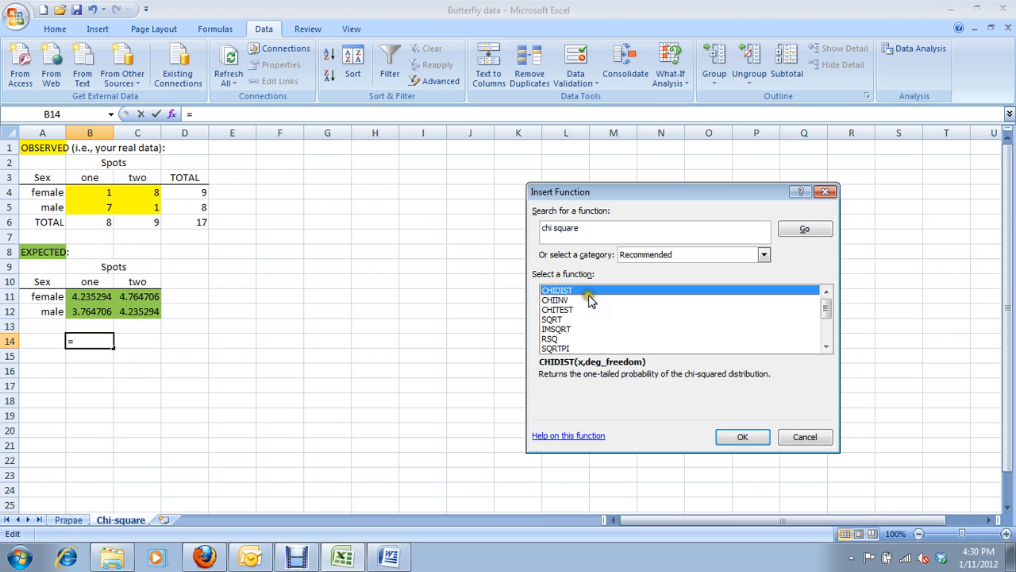
pyautogui.click(555, 298)
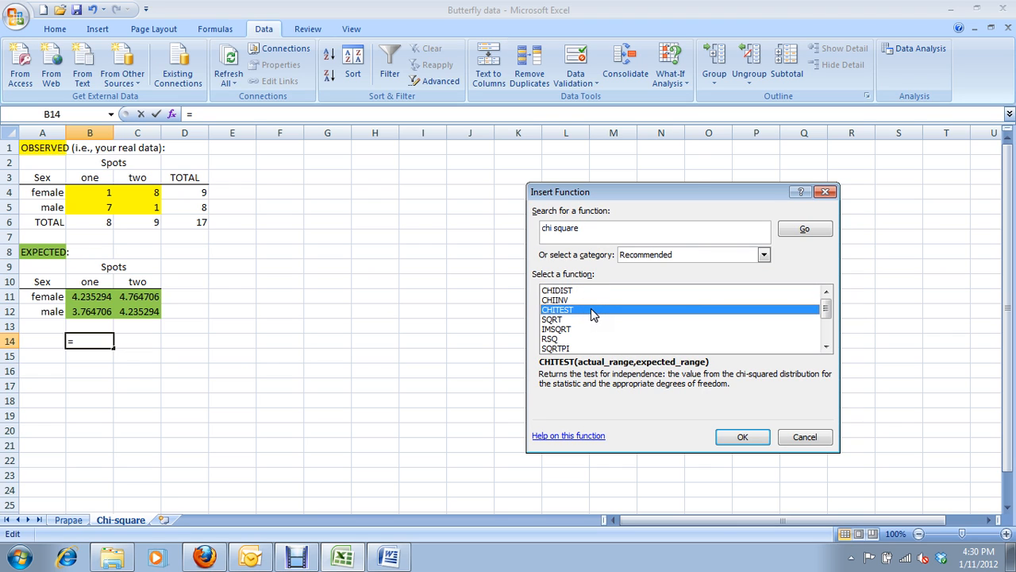
pyautogui.moveTo(626, 343)
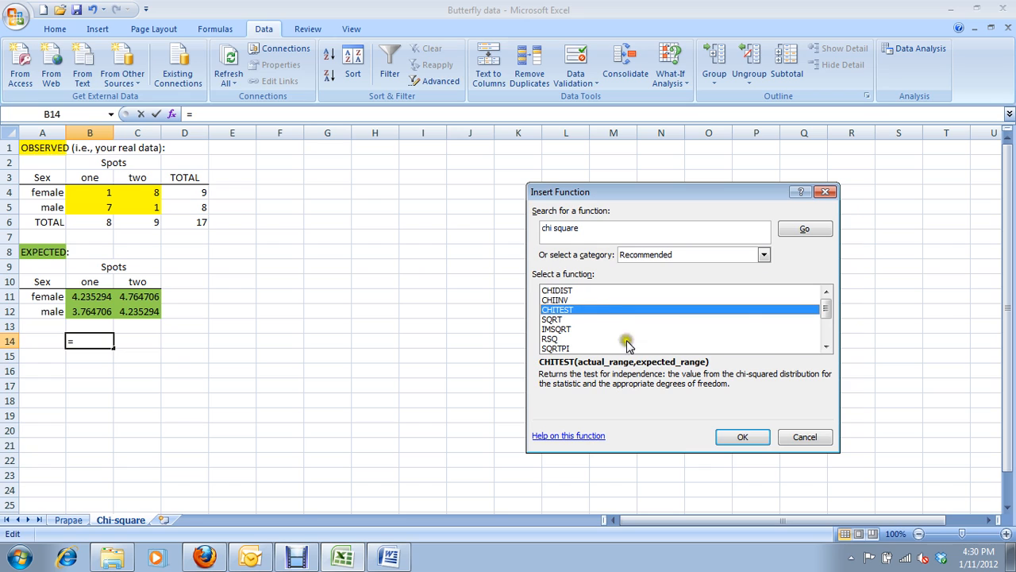
pyautogui.moveTo(670, 416)
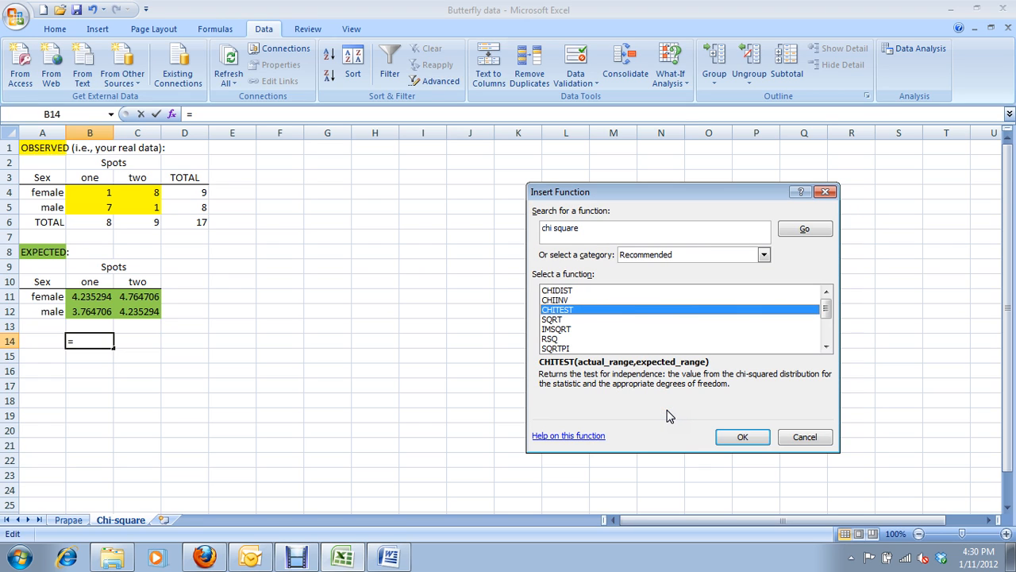
pyautogui.moveTo(695, 416)
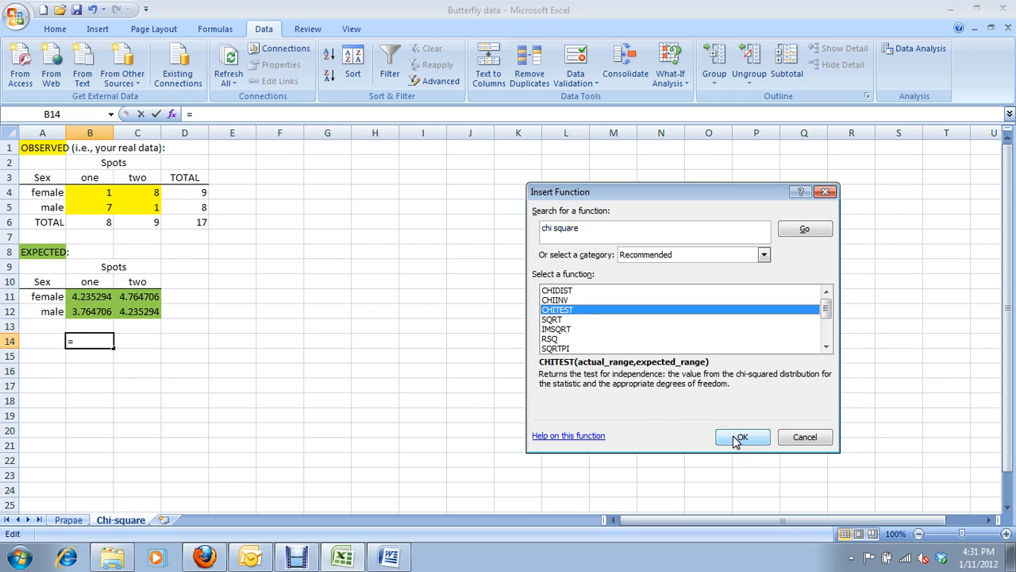
# Step: Set CHITEST's actual range to B4:C5 and expected range to B11:C12
pyautogui.click(742, 437)
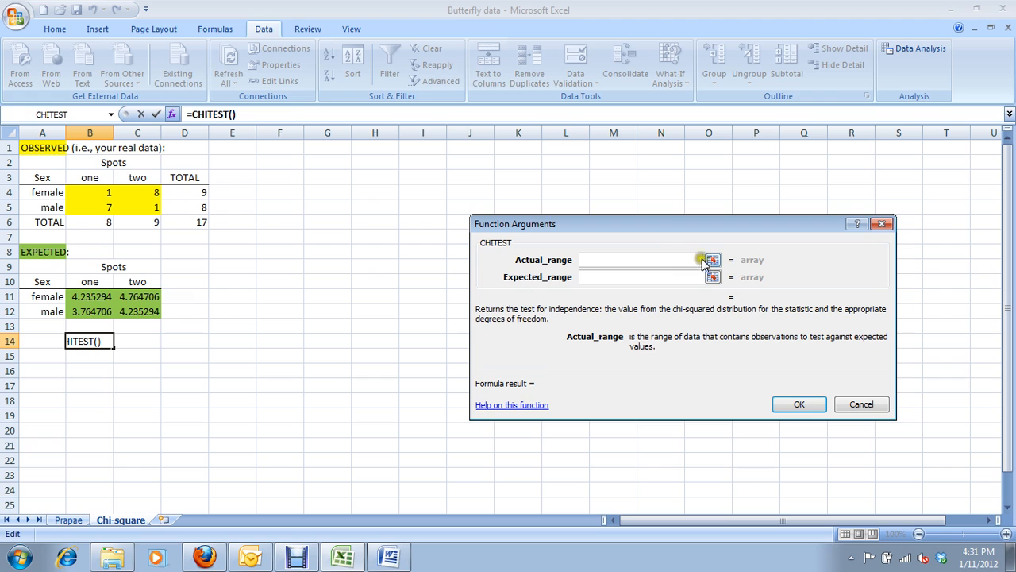
pyautogui.moveTo(711, 263)
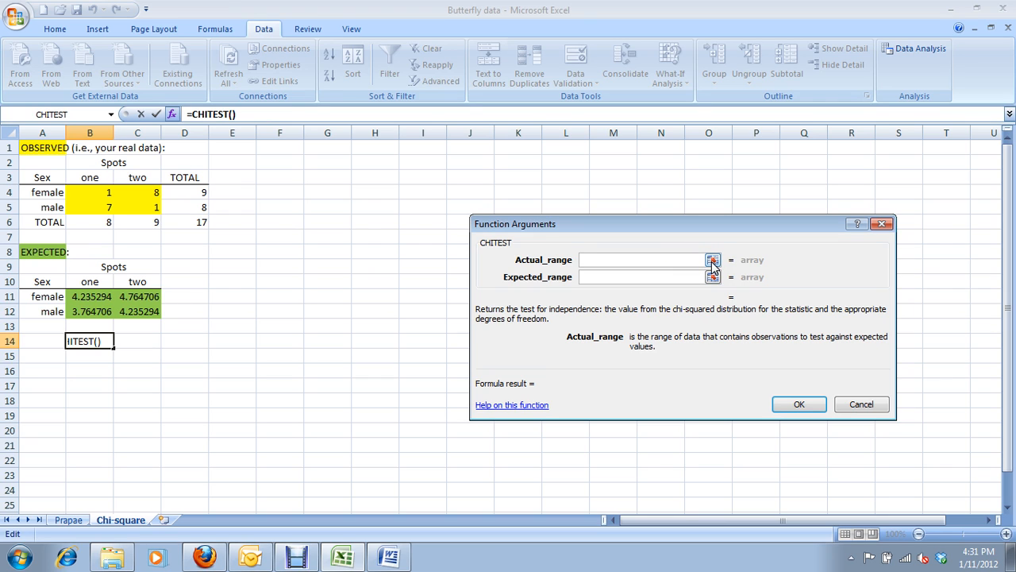
pyautogui.click(713, 261)
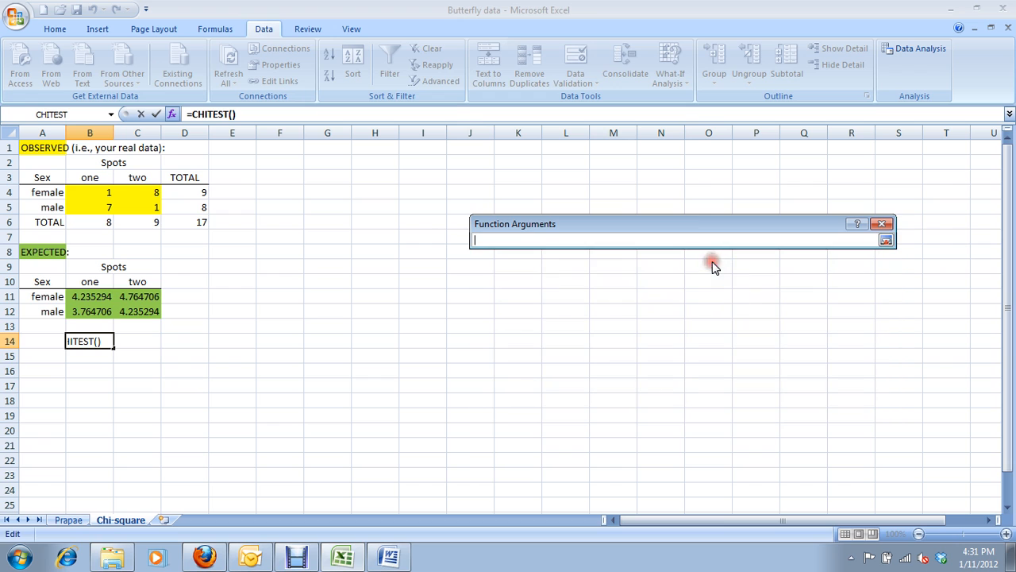
pyautogui.moveTo(89, 192); pyautogui.dragTo(136, 206)
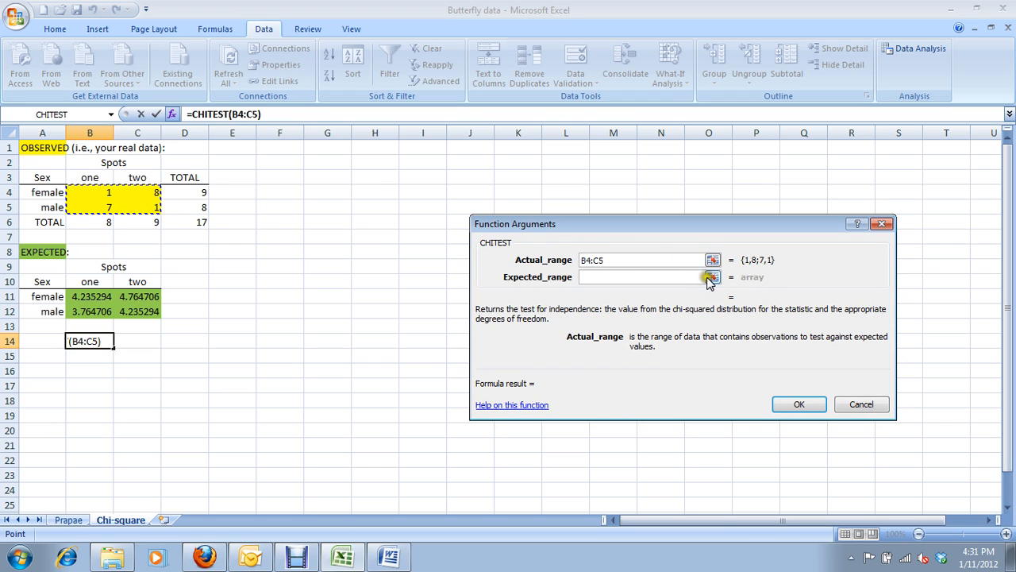
pyautogui.click(711, 276)
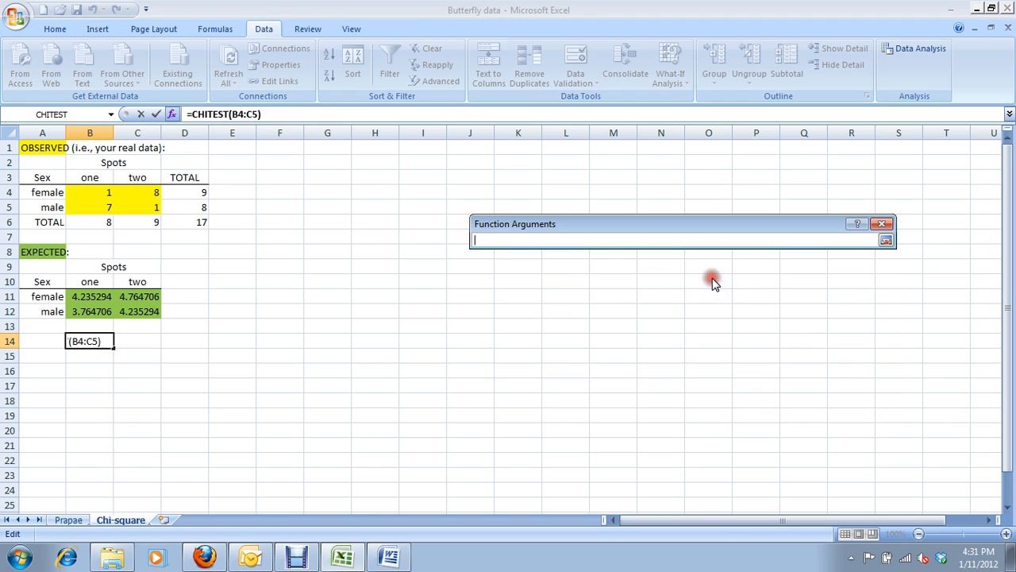
pyautogui.moveTo(88, 297); pyautogui.dragTo(137, 311)
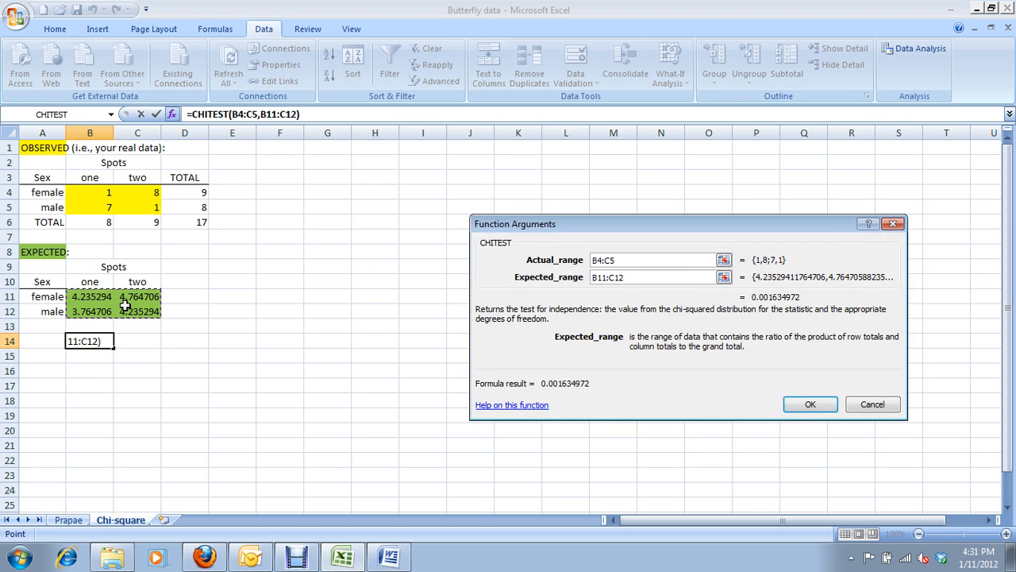
pyautogui.moveTo(644, 350)
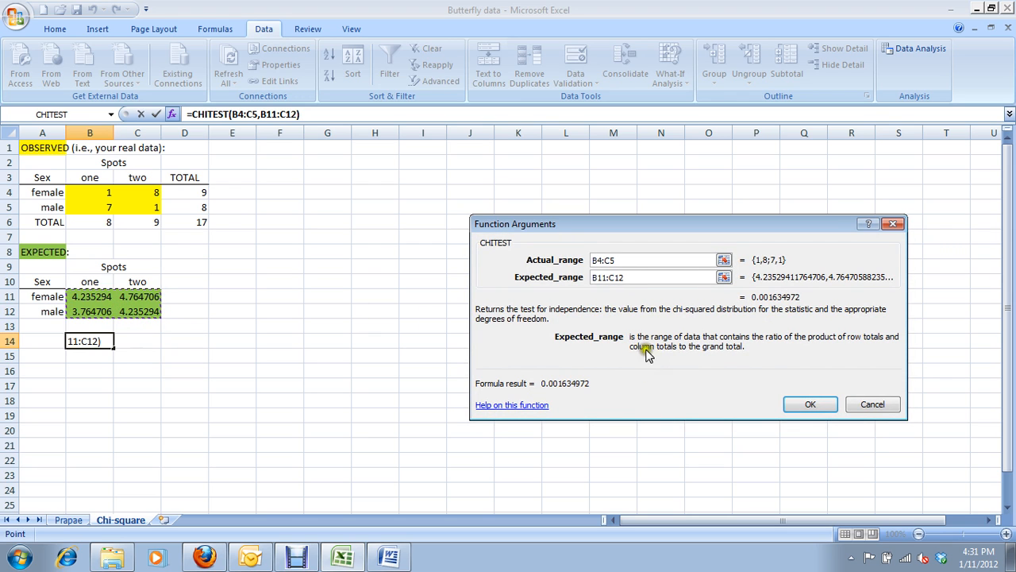
# Step: Complete =CHITEST(B4:C5,B11:C12) in B14, giving the p-value 0.001635
pyautogui.moveTo(514, 222); pyautogui.dragTo(629, 235)
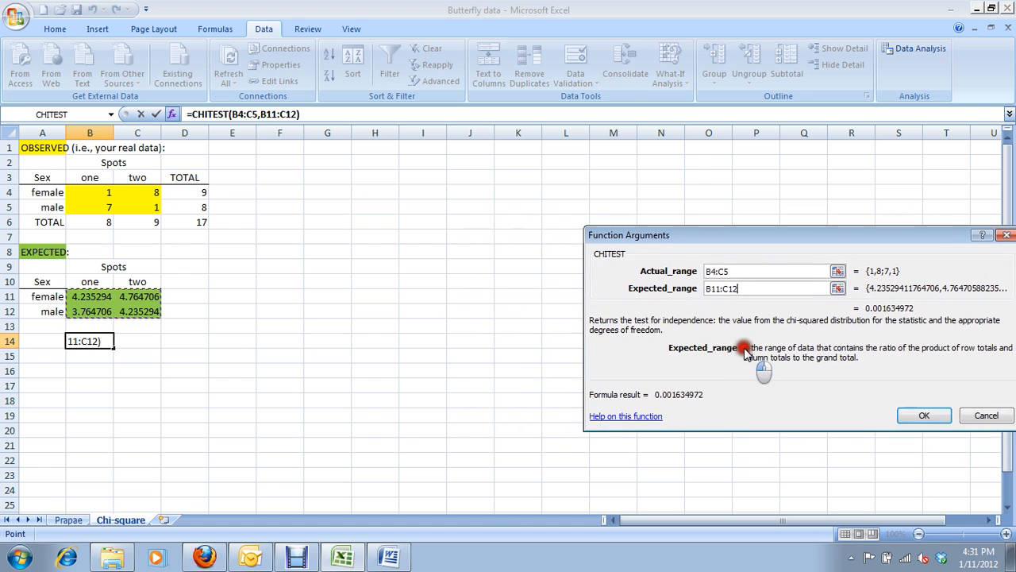
pyautogui.moveTo(629, 234); pyautogui.dragTo(461, 191)
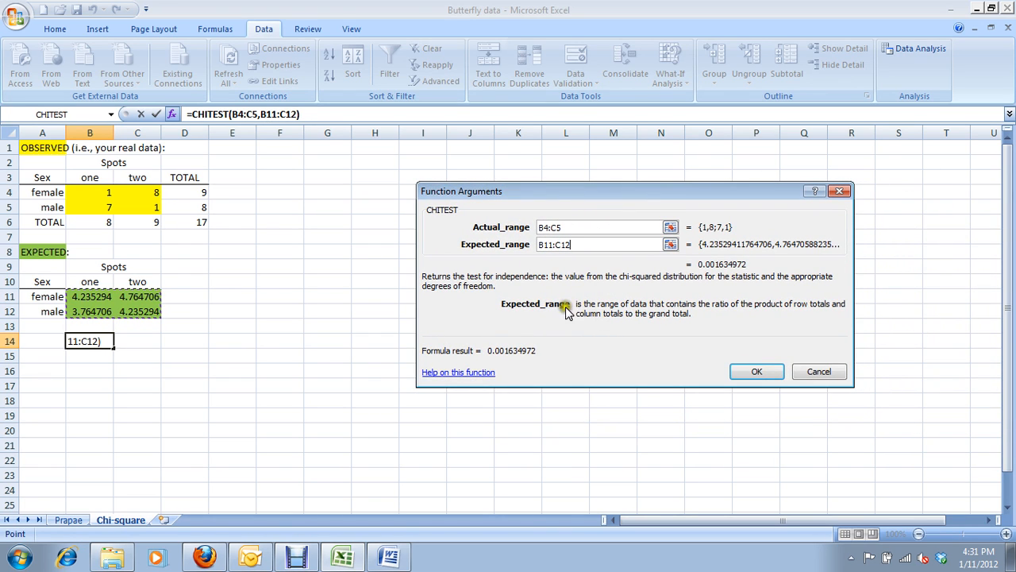
pyautogui.moveTo(711, 321)
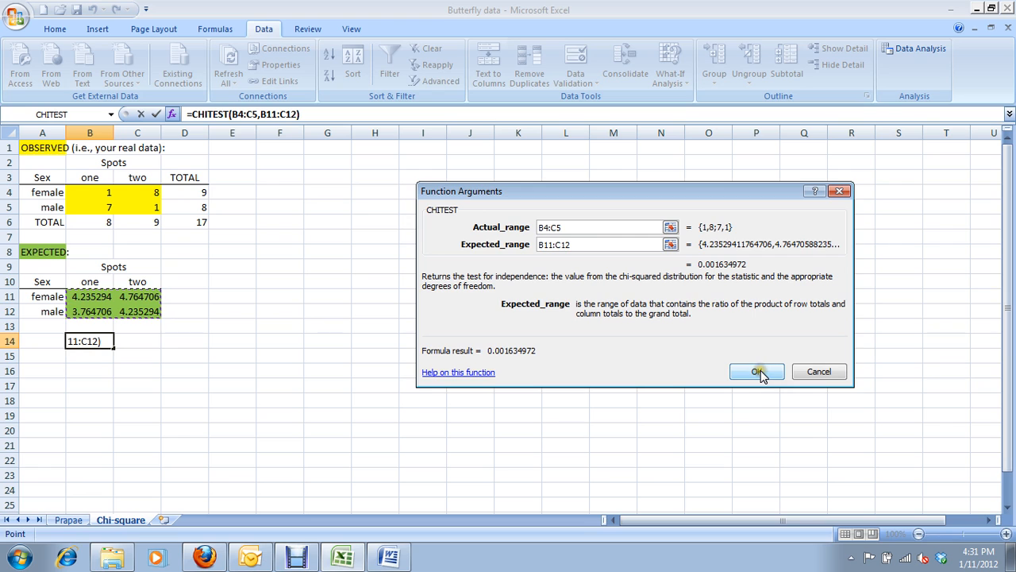
pyautogui.click(756, 372)
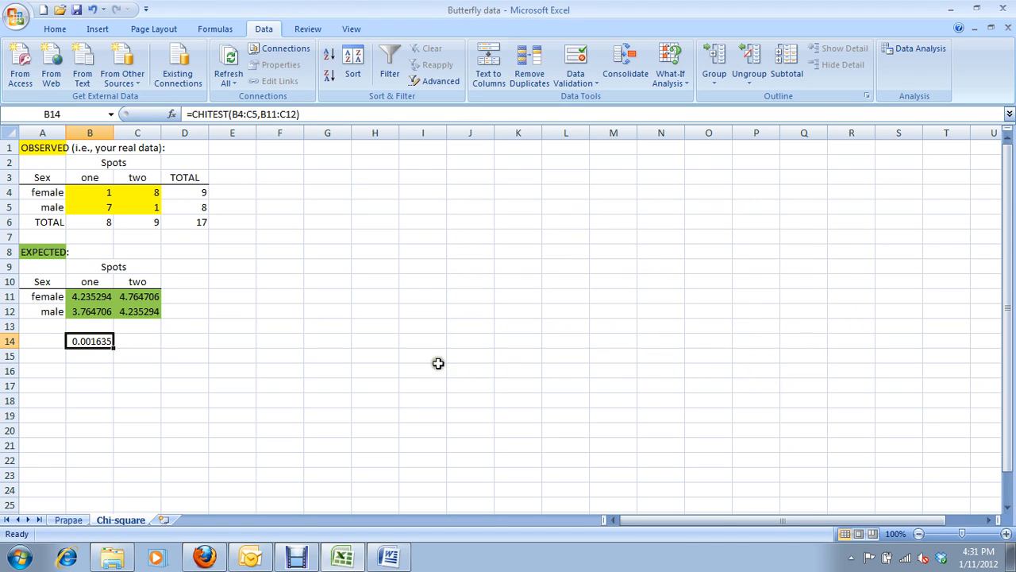
pyautogui.moveTo(223, 352)
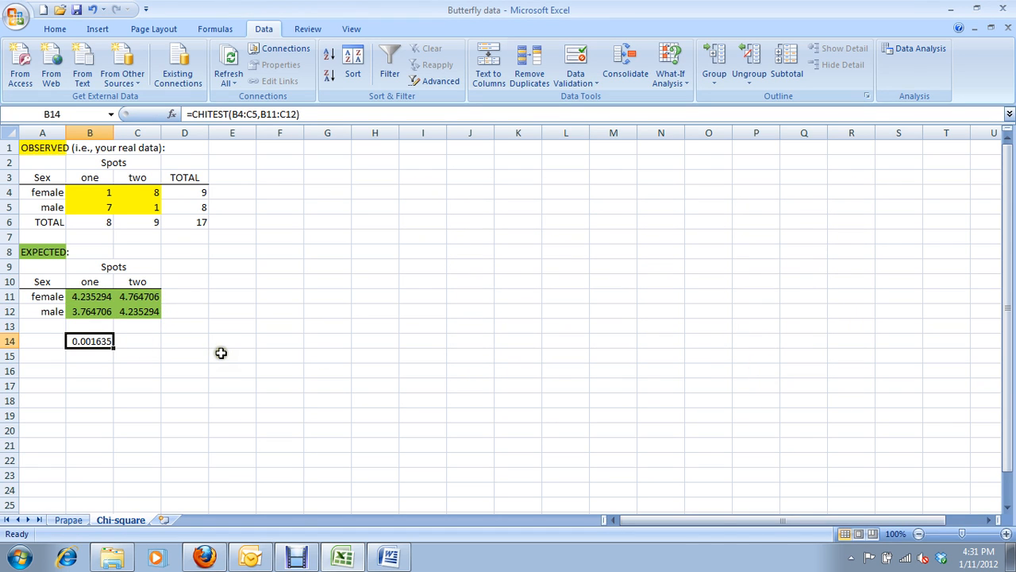
pyautogui.moveTo(221, 350)
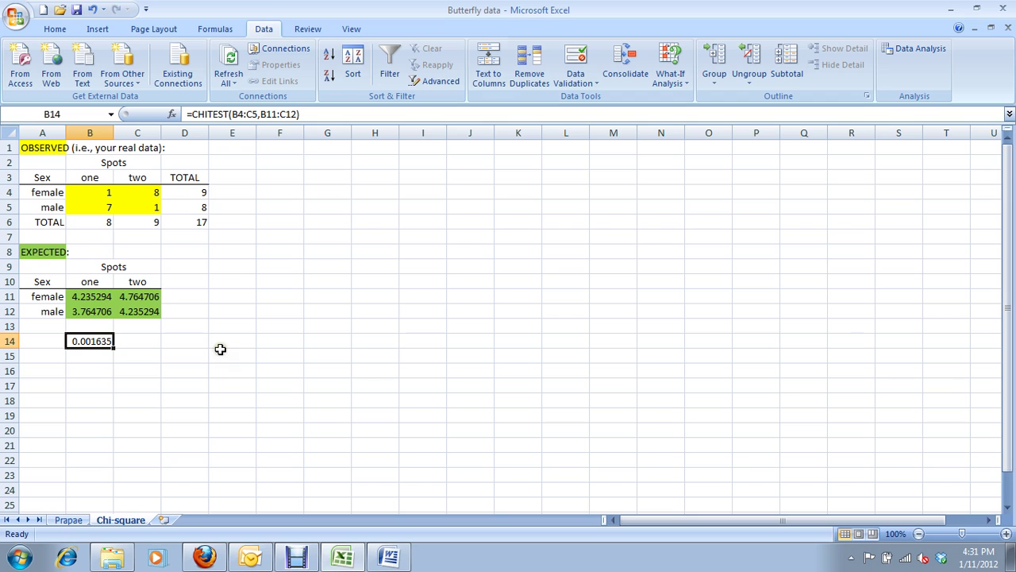
pyautogui.moveTo(153, 340)
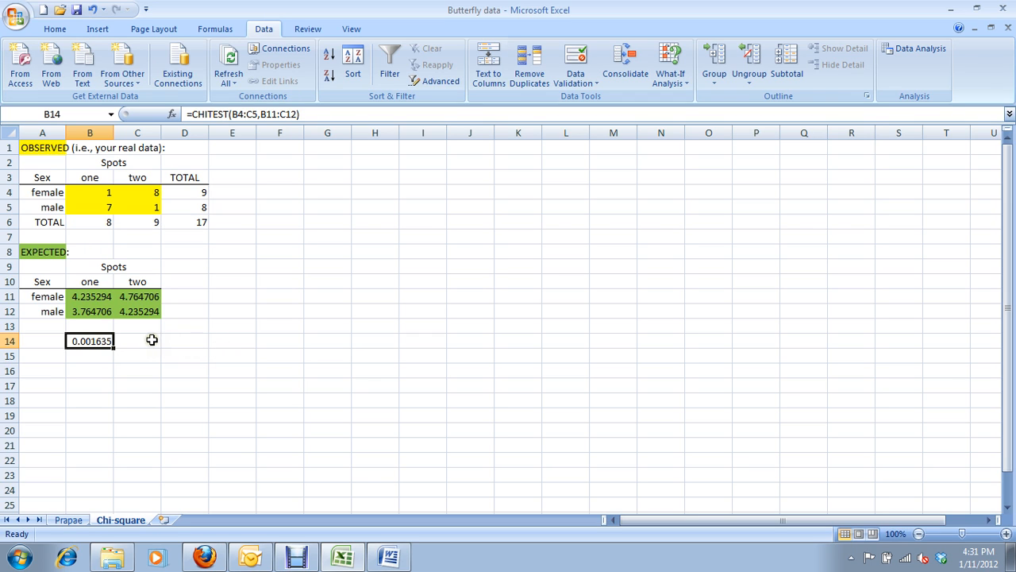
pyautogui.moveTo(235, 327)
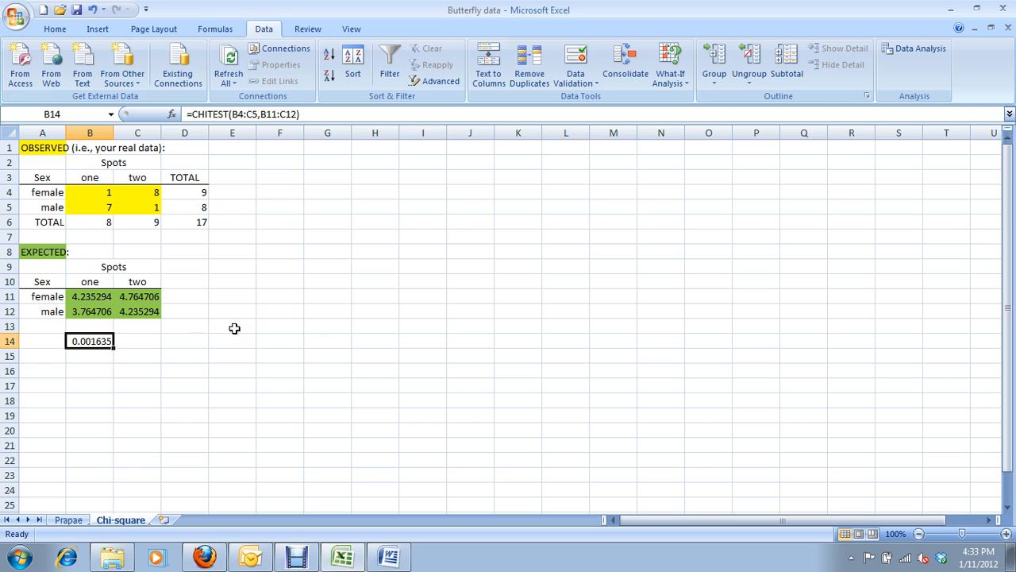
pyautogui.click(89, 207)
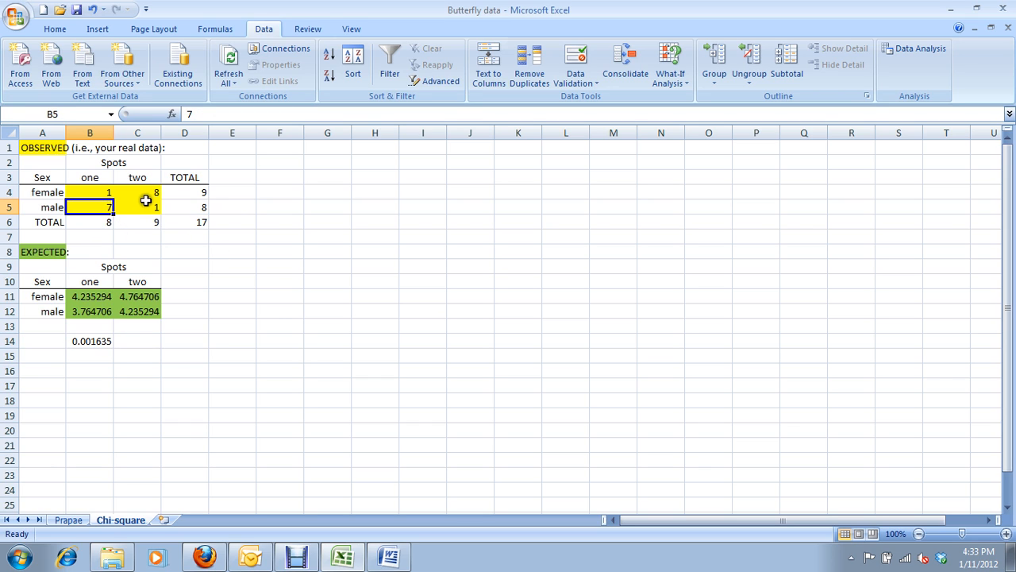
pyautogui.click(137, 192)
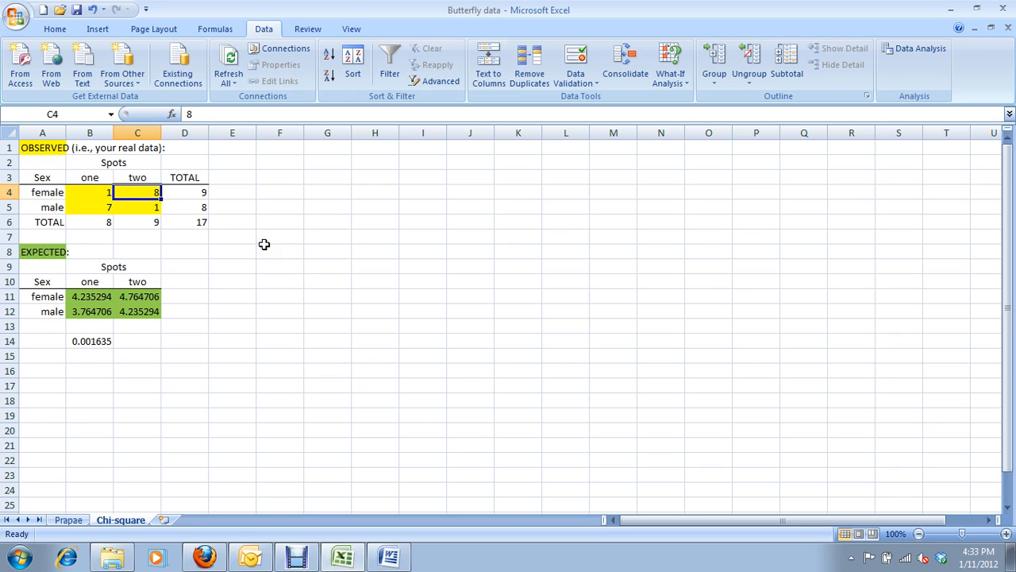